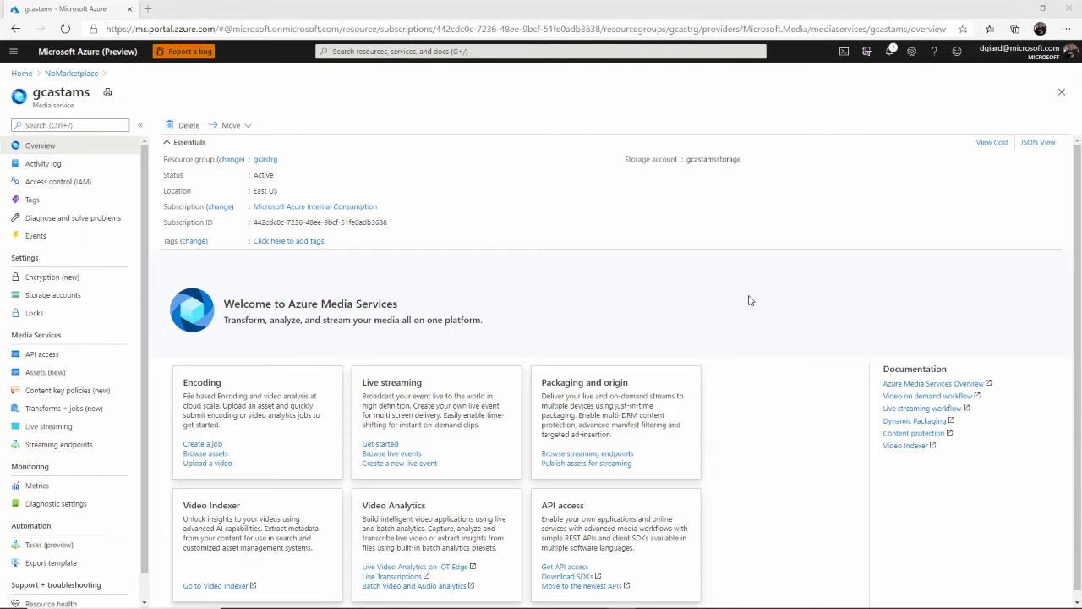
{"action": "mouse_move", "coordinate": [649, 237]}
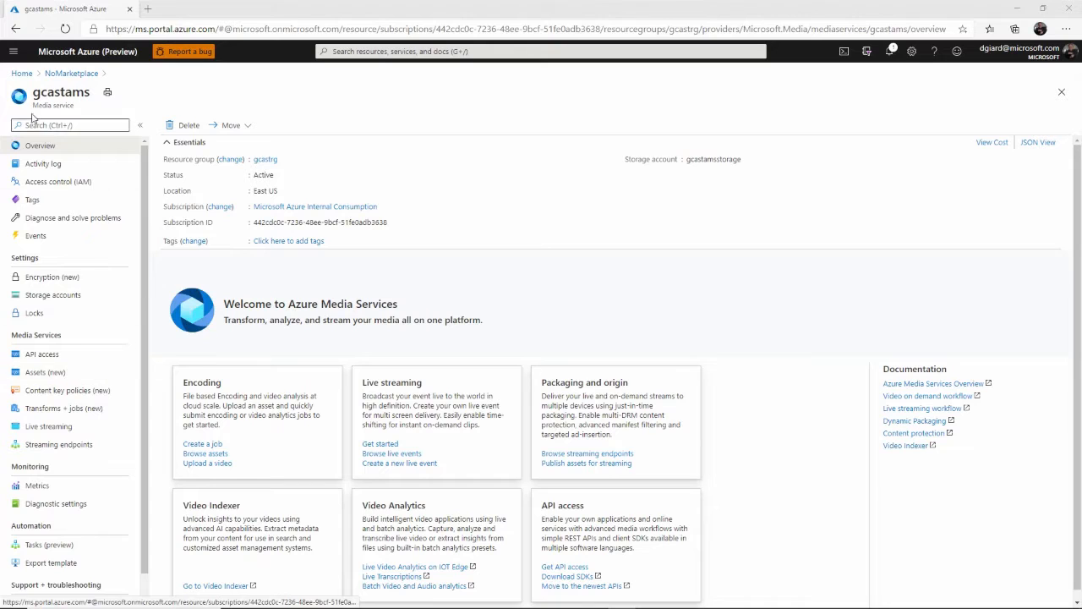
Step: Open the DavidVideo asset from the gcastams Assets (new) list
{"action": "left_click", "coordinate": [44, 371]}
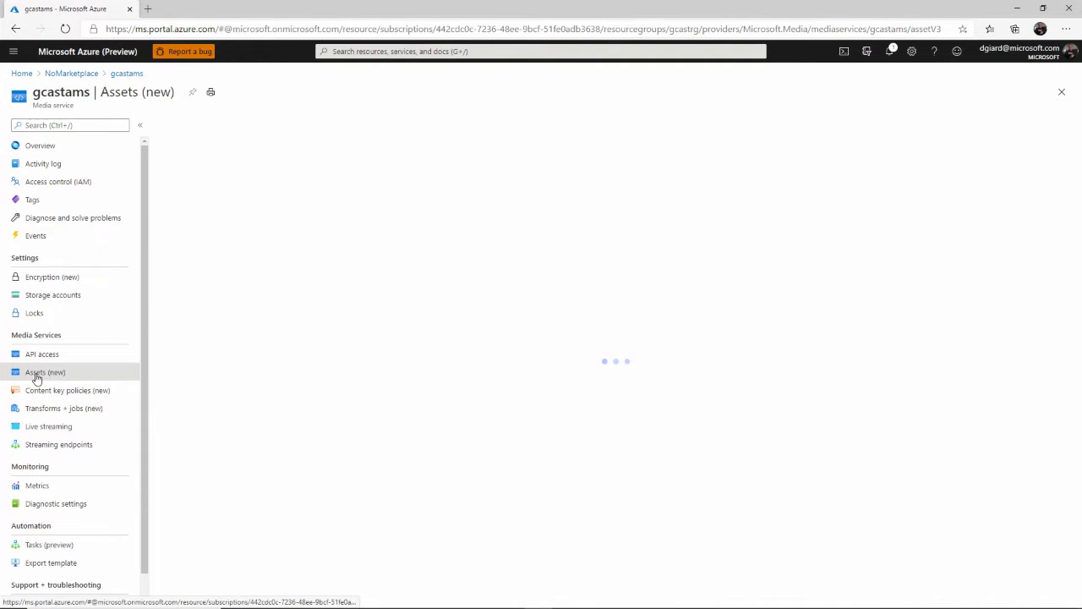
{"action": "left_click", "coordinate": [43, 372]}
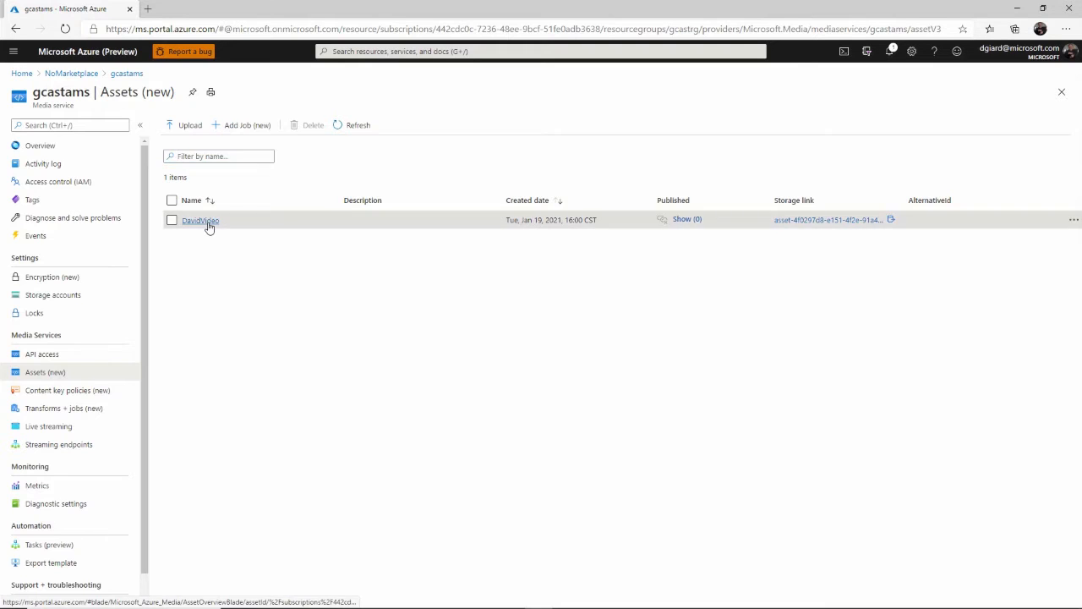
{"action": "left_click", "coordinate": [200, 220]}
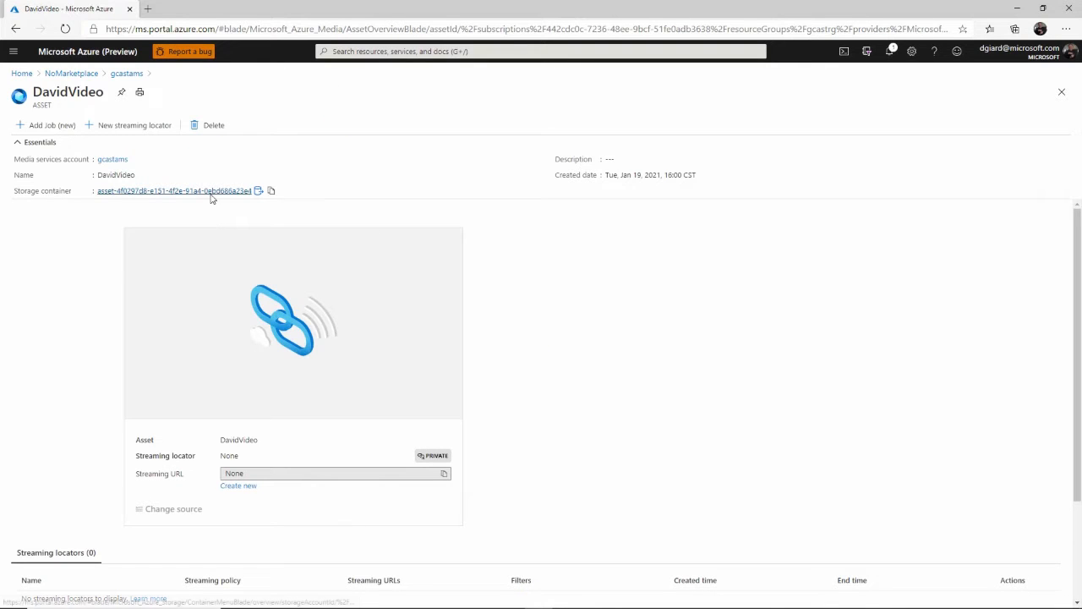
Step: Open the asset's storage container and preview the AMS_Awesome.mp4 clip, then close the player
{"action": "left_click", "coordinate": [172, 189]}
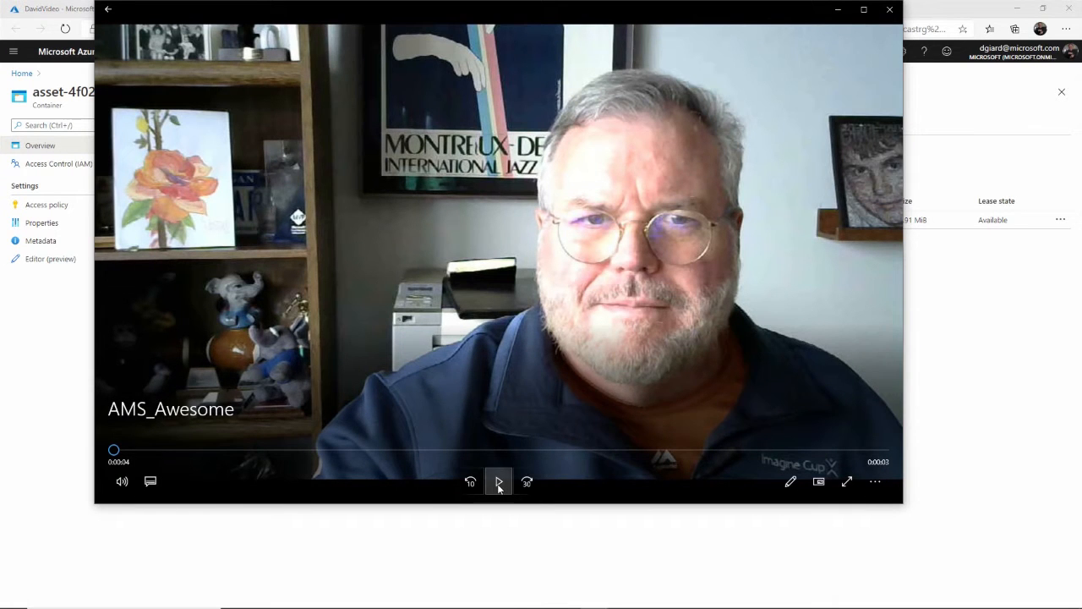
{"action": "left_click", "coordinate": [497, 480]}
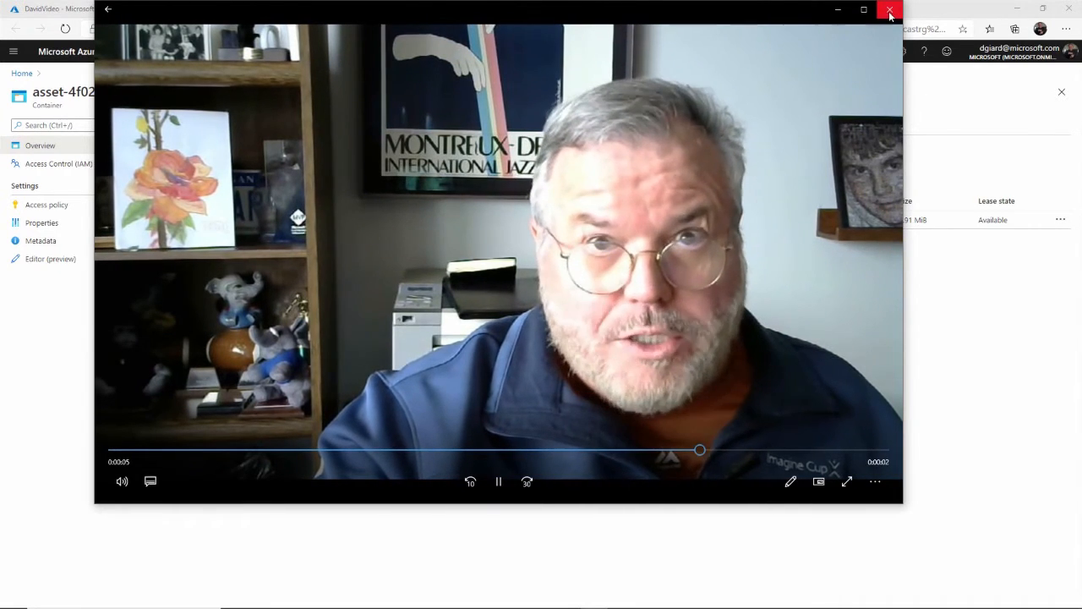
{"action": "left_click", "coordinate": [889, 10]}
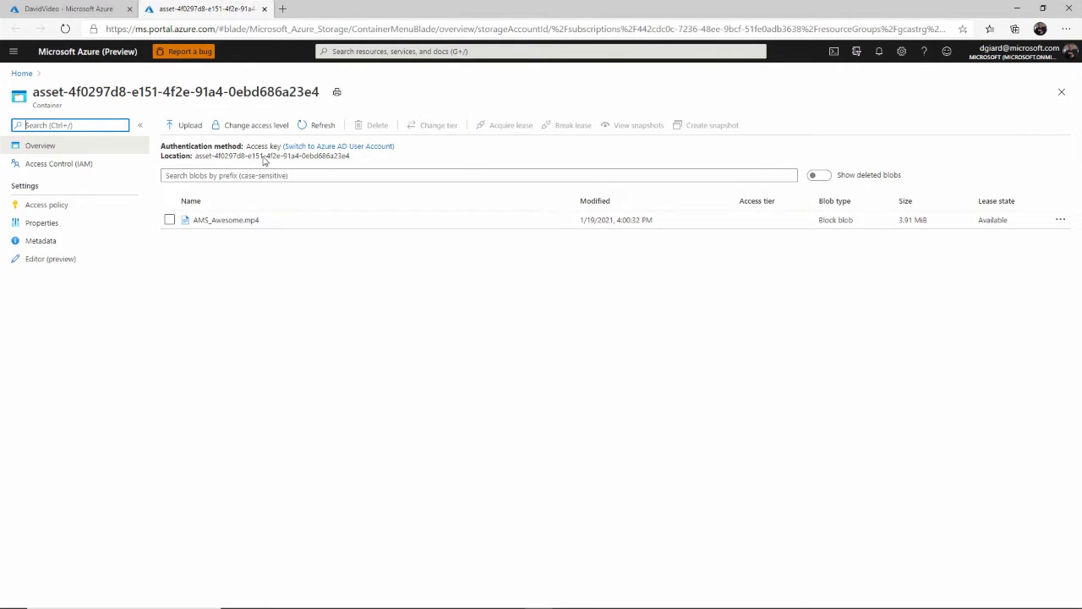
Step: From the DavidVideo asset, start Add job (new) with a new transform named DavidVideoEncodeTransform
{"action": "left_click", "coordinate": [67, 8]}
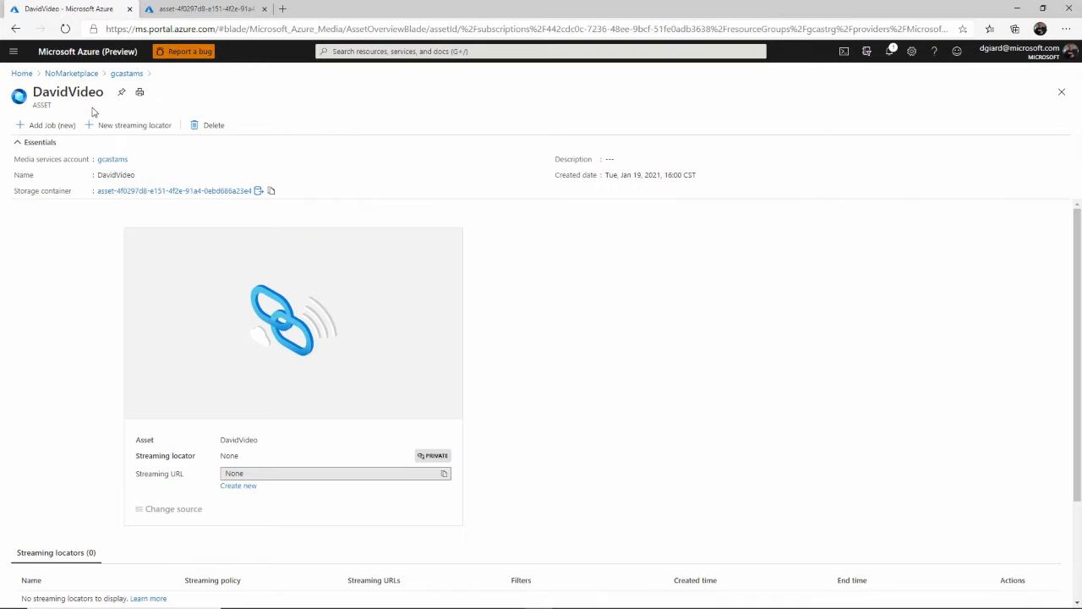
{"action": "mouse_move", "coordinate": [51, 125]}
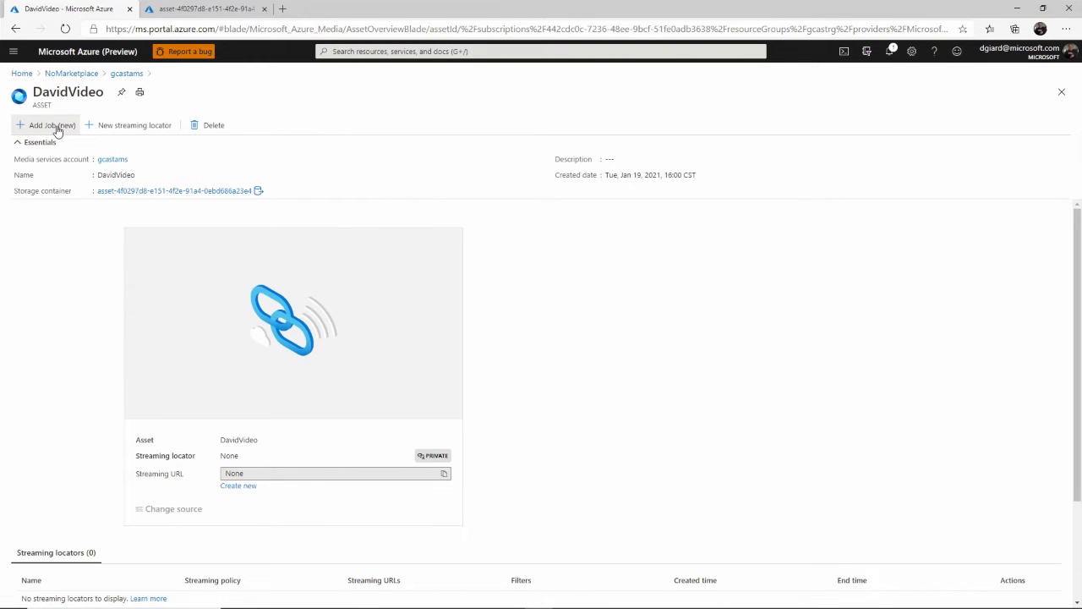
{"action": "left_click", "coordinate": [47, 125]}
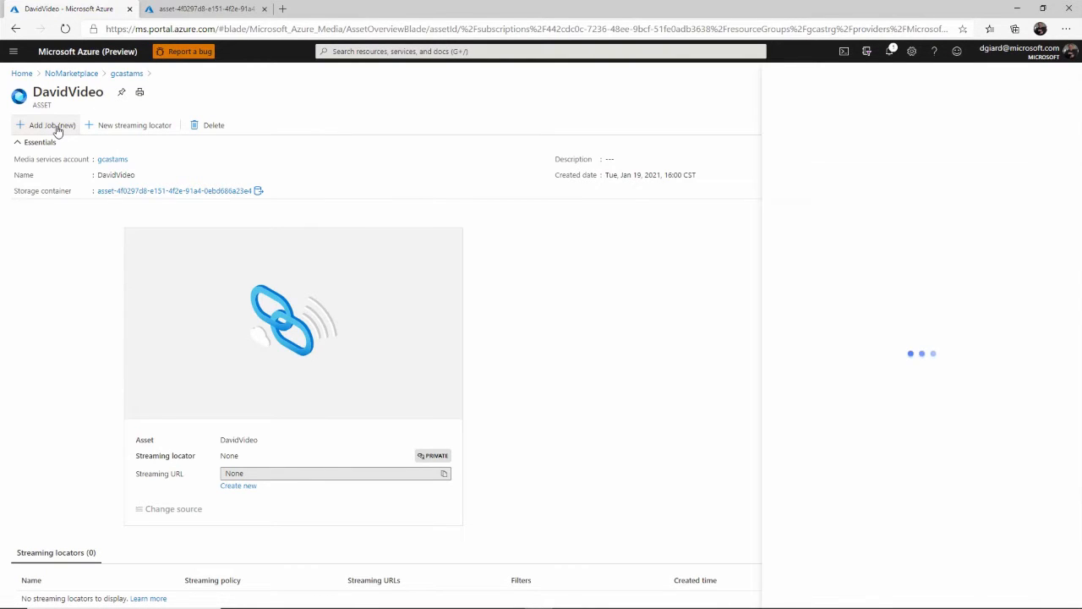
{"action": "left_click", "coordinate": [47, 125]}
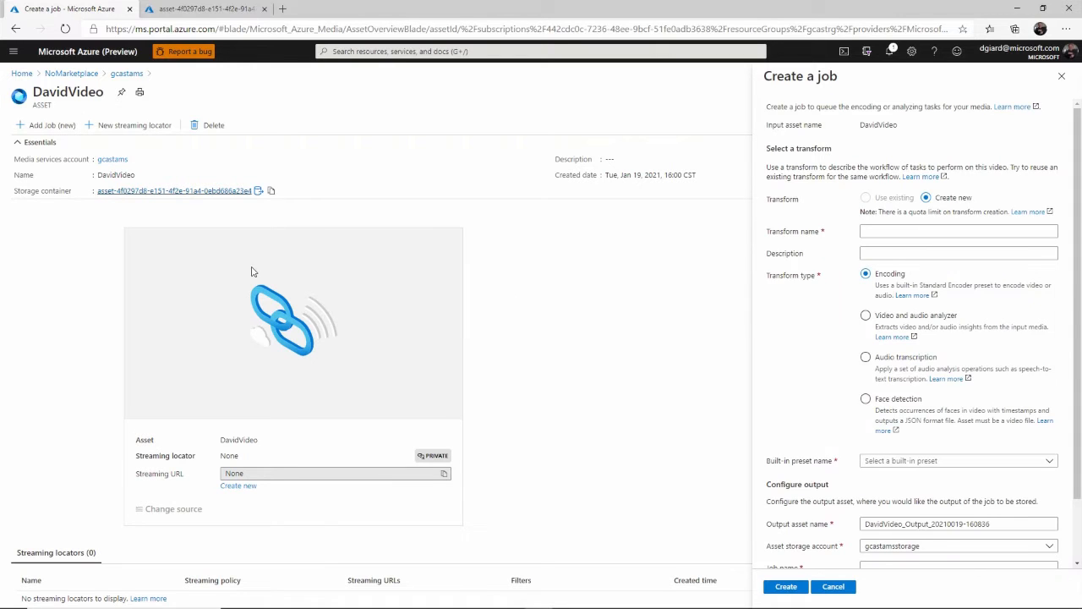
{"action": "left_click", "coordinate": [957, 230]}
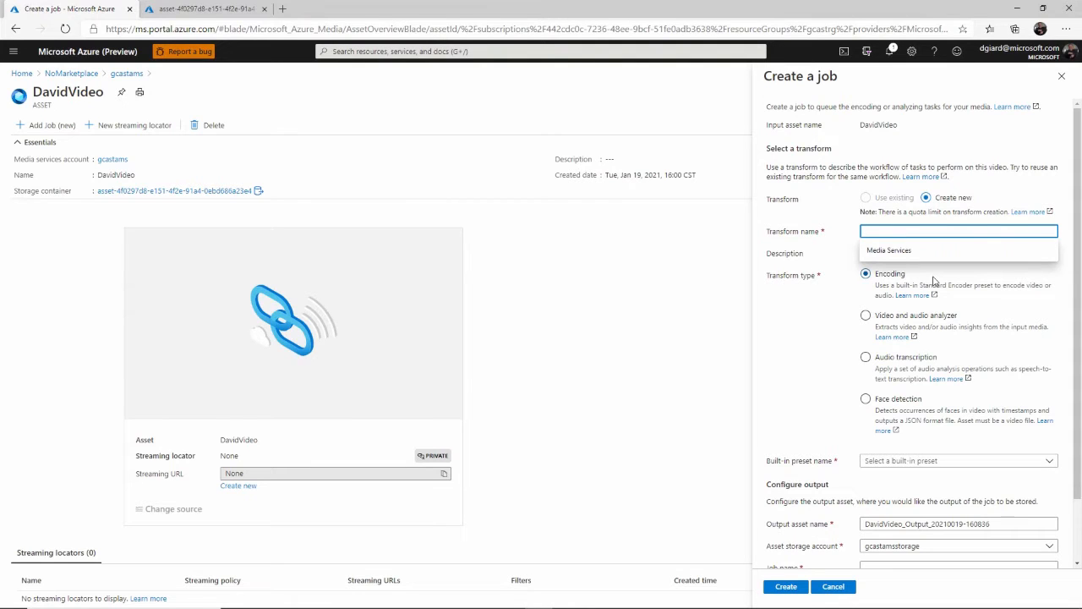
{"action": "type", "text": "DavidVideoEncodeTransform"}
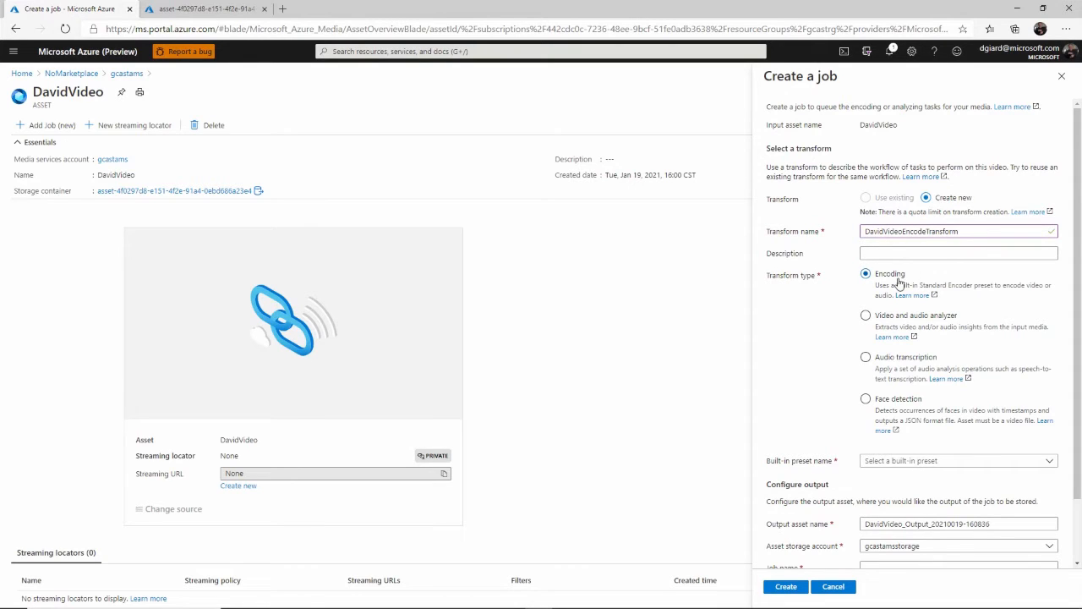
Step: Choose AdaptiveStreaming as the transform's built-in preset
{"action": "left_click", "coordinate": [866, 355]}
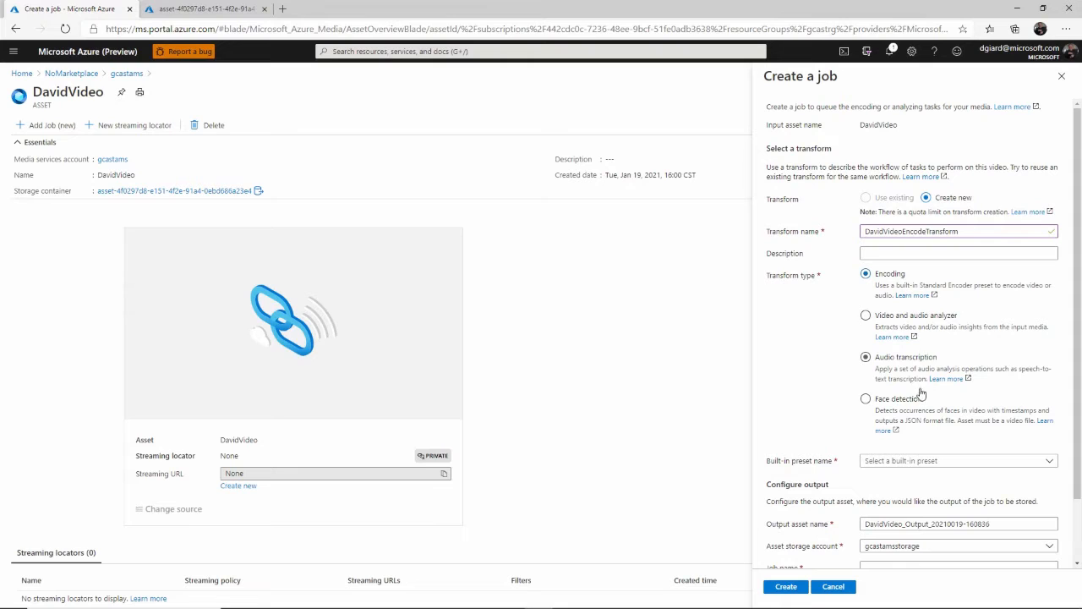
{"action": "left_click", "coordinate": [957, 460]}
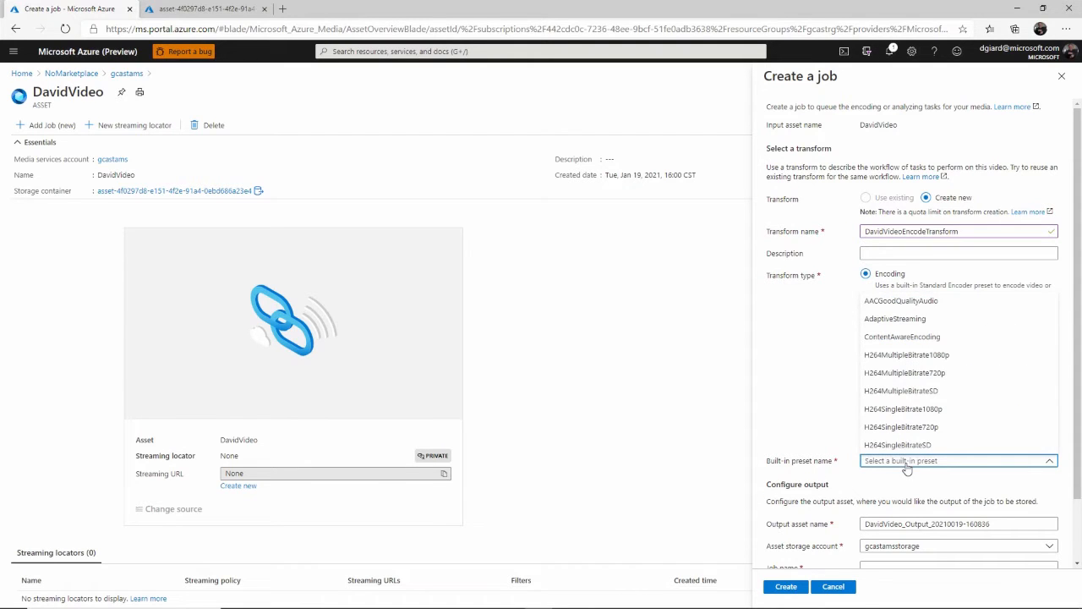
{"action": "mouse_move", "coordinate": [920, 318]}
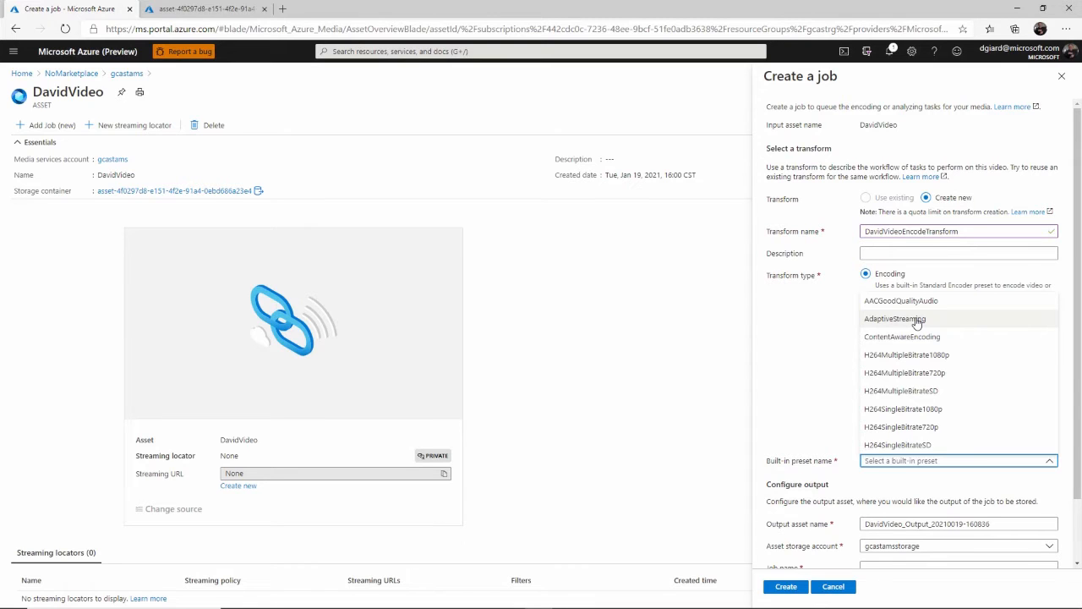
{"action": "left_click", "coordinate": [894, 317]}
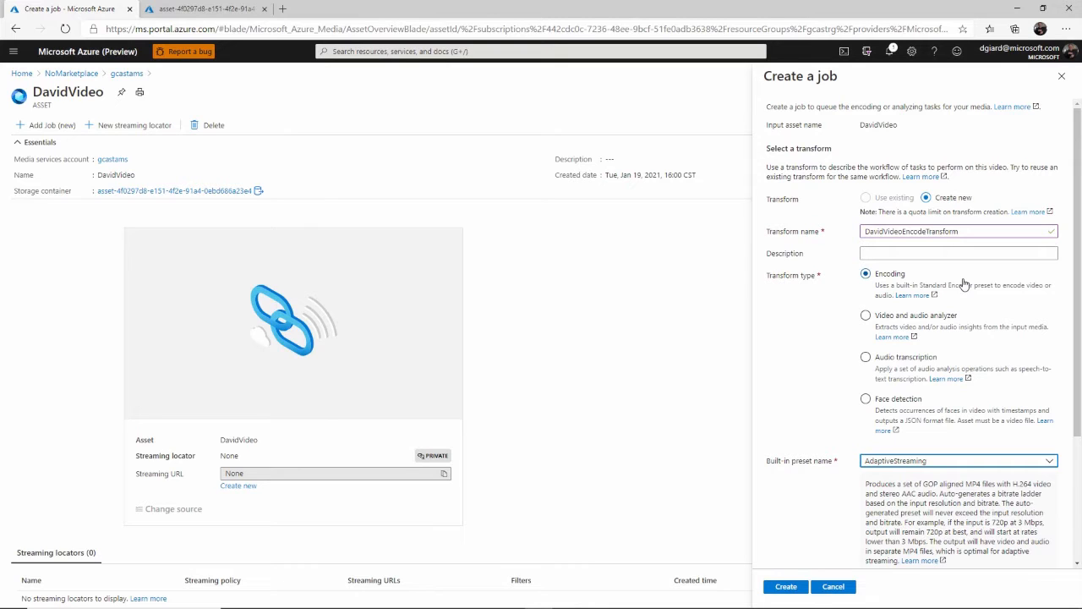
{"action": "mouse_move", "coordinate": [990, 482]}
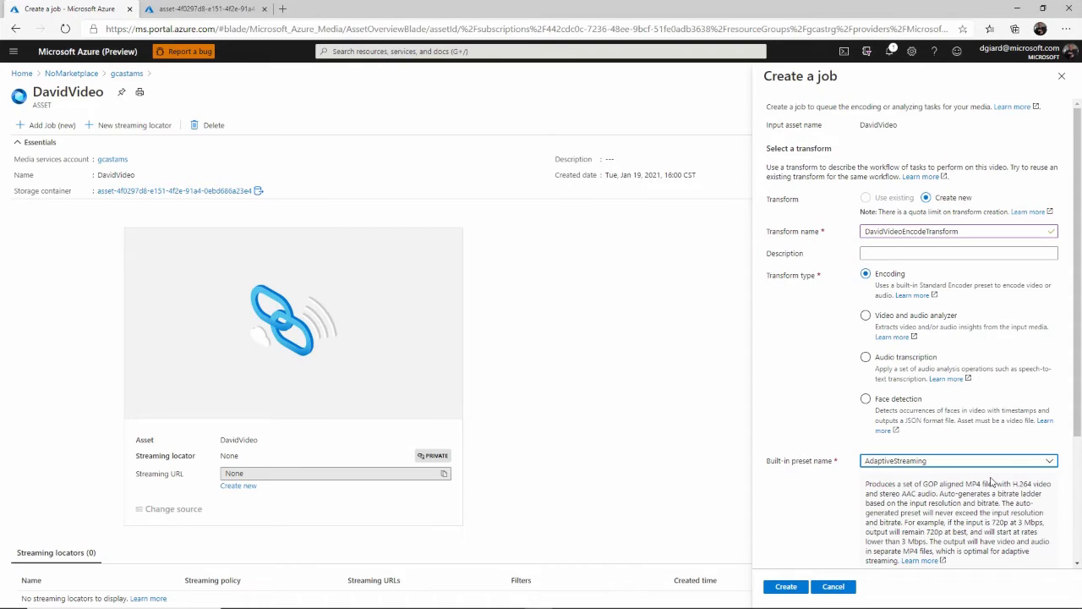
{"action": "mouse_move", "coordinate": [964, 581]}
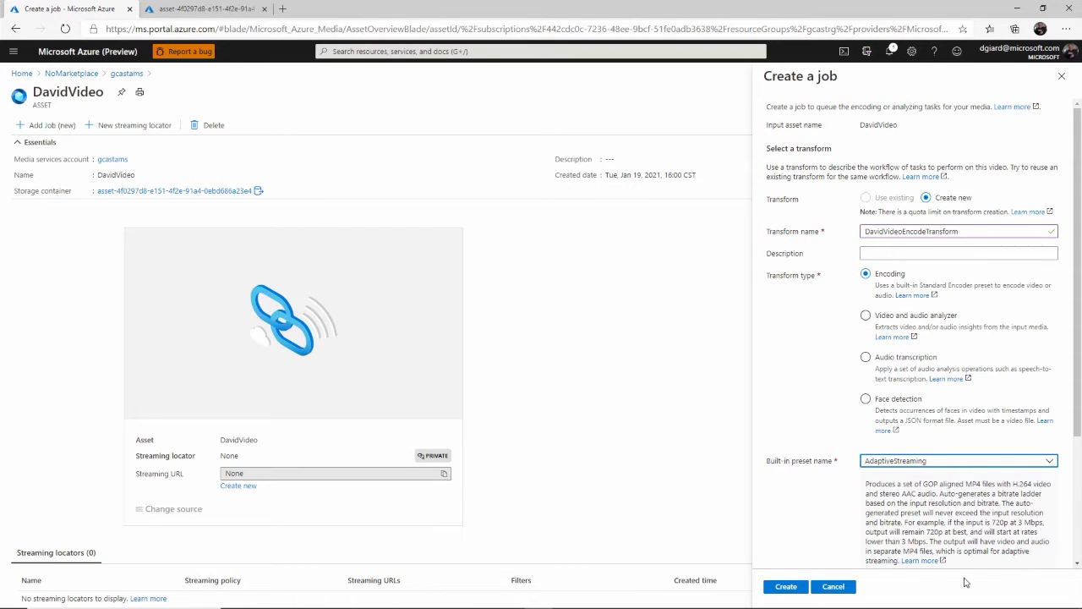
{"action": "left_click", "coordinate": [866, 355]}
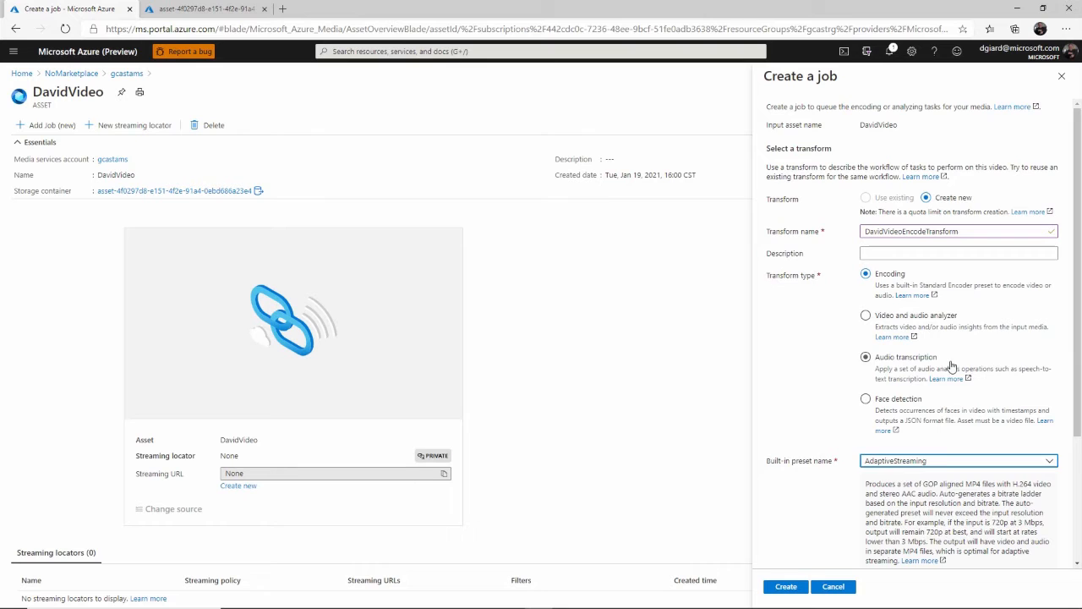
Step: Name the output asset DavidVideo_AdaptiveStream
{"action": "scroll", "scroll_direction": "down", "scroll_amount": 3}
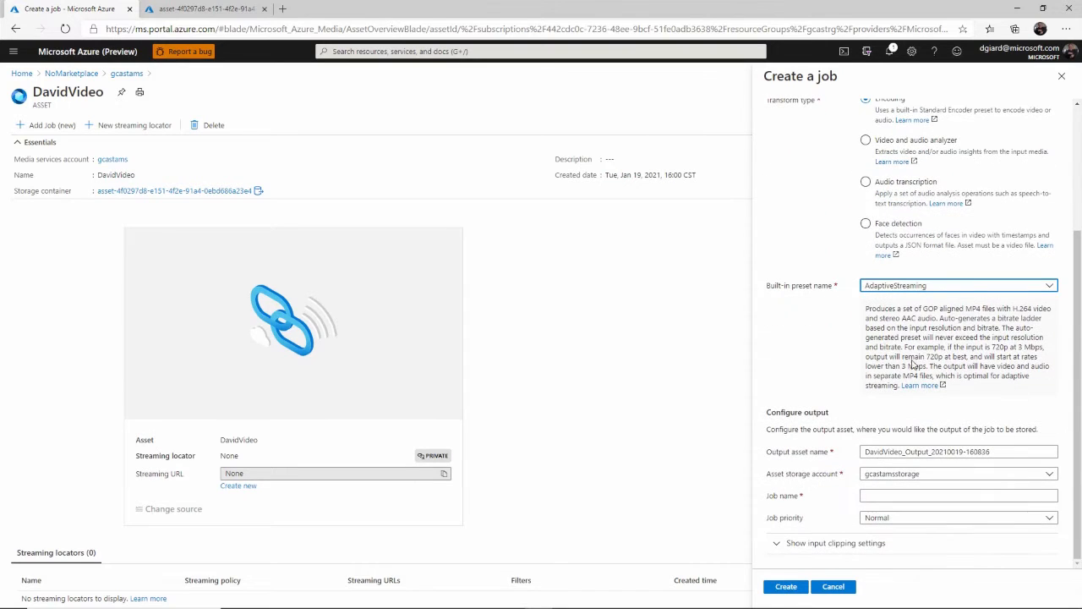
{"action": "left_click", "coordinate": [957, 450]}
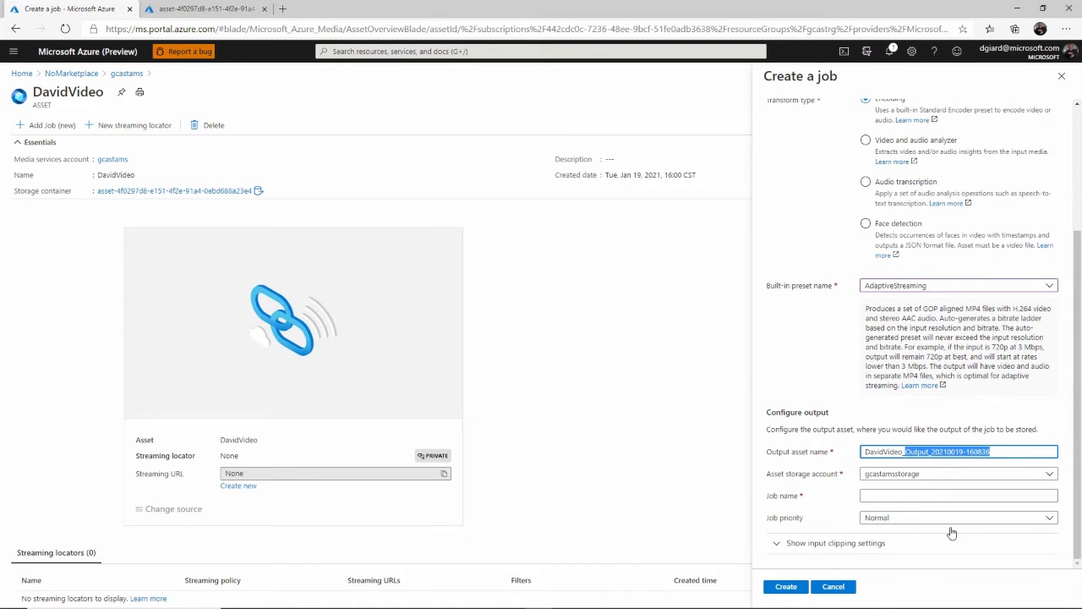
{"action": "type", "text": "DavidVideo_Ac"}
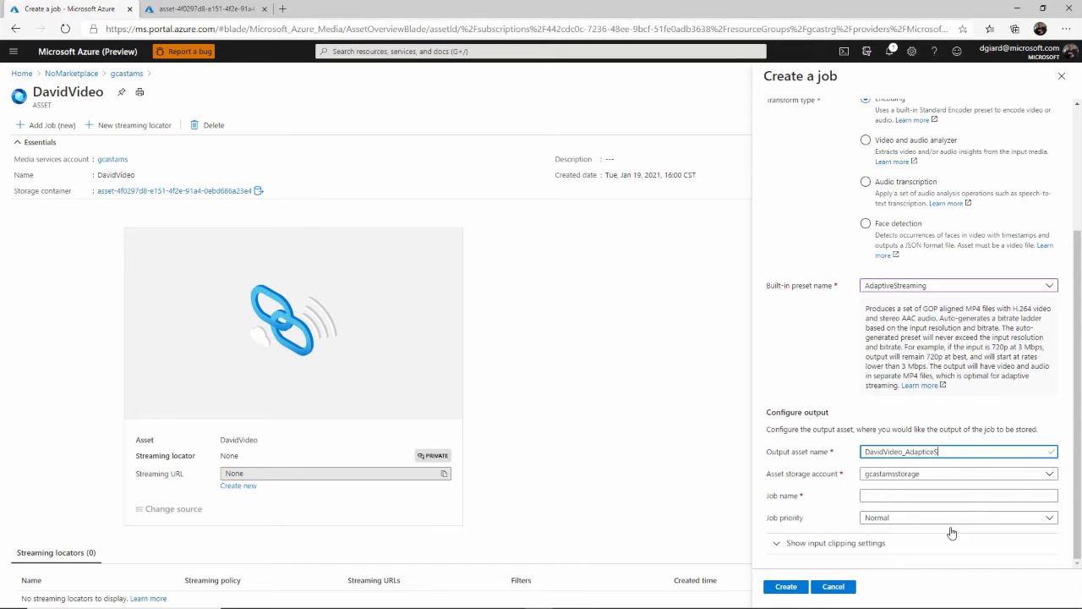
{"action": "key", "text": "BackSpace"}
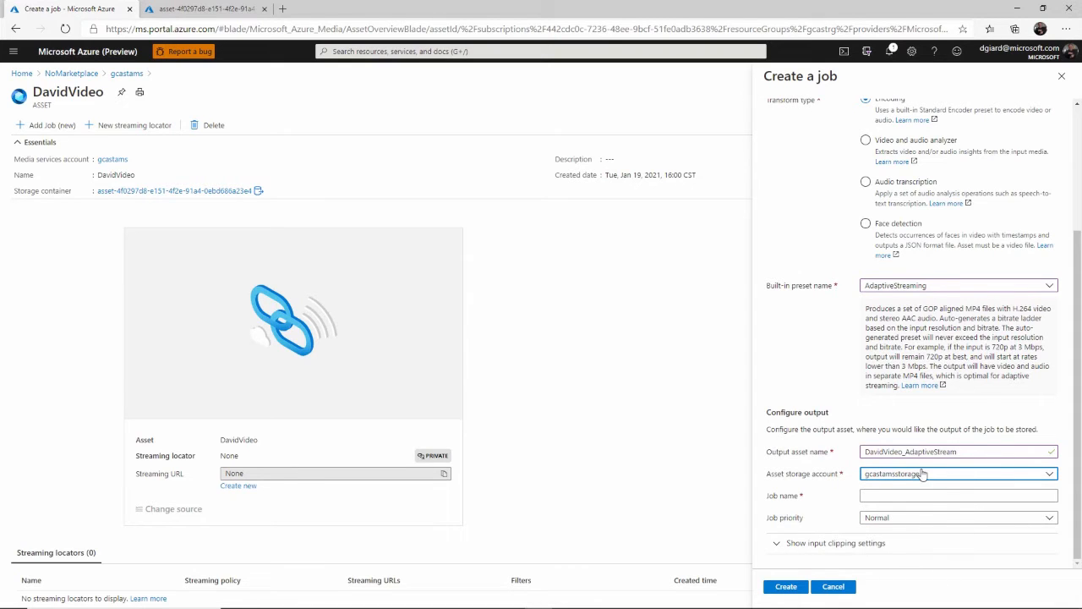
{"action": "left_click", "coordinate": [958, 495]}
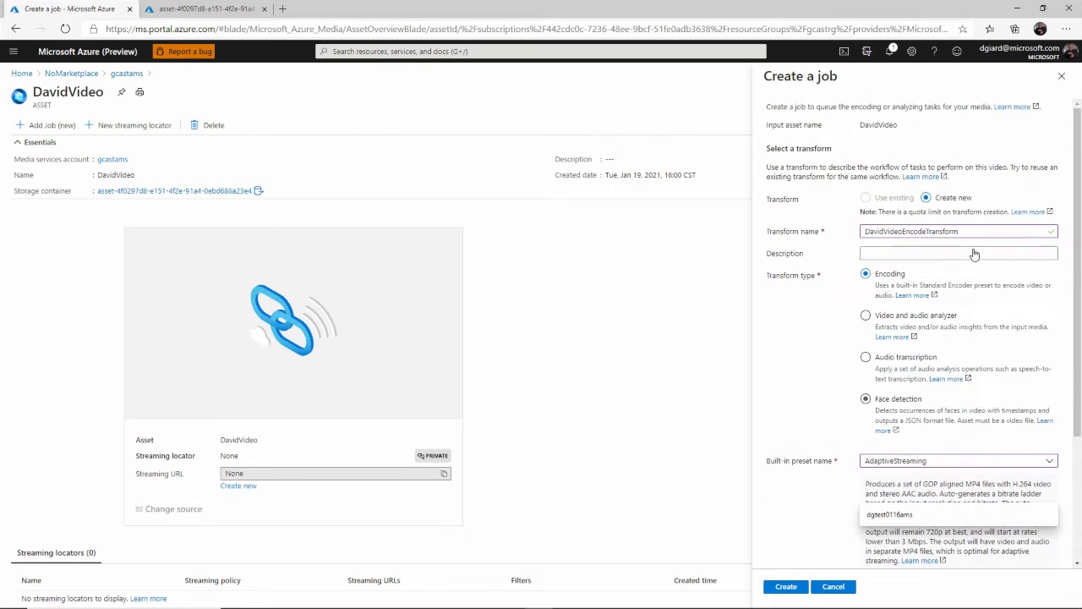
{"action": "left_click", "coordinate": [957, 230]}
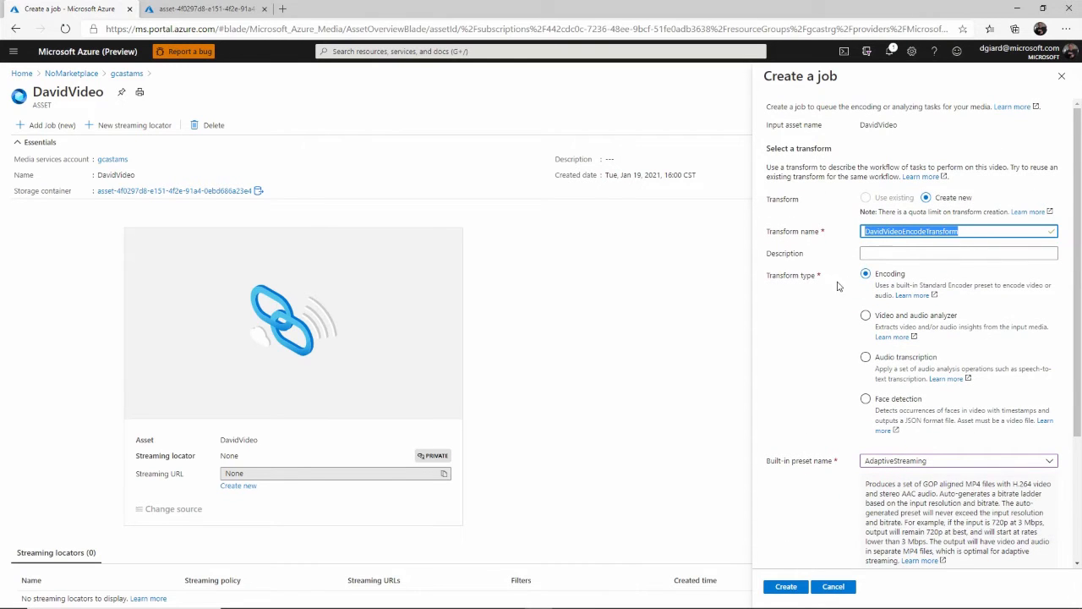
Step: Name the job DavidVideoEncodeJob and keep its priority Normal
{"action": "scroll", "scroll_direction": "down", "scroll_amount": 3}
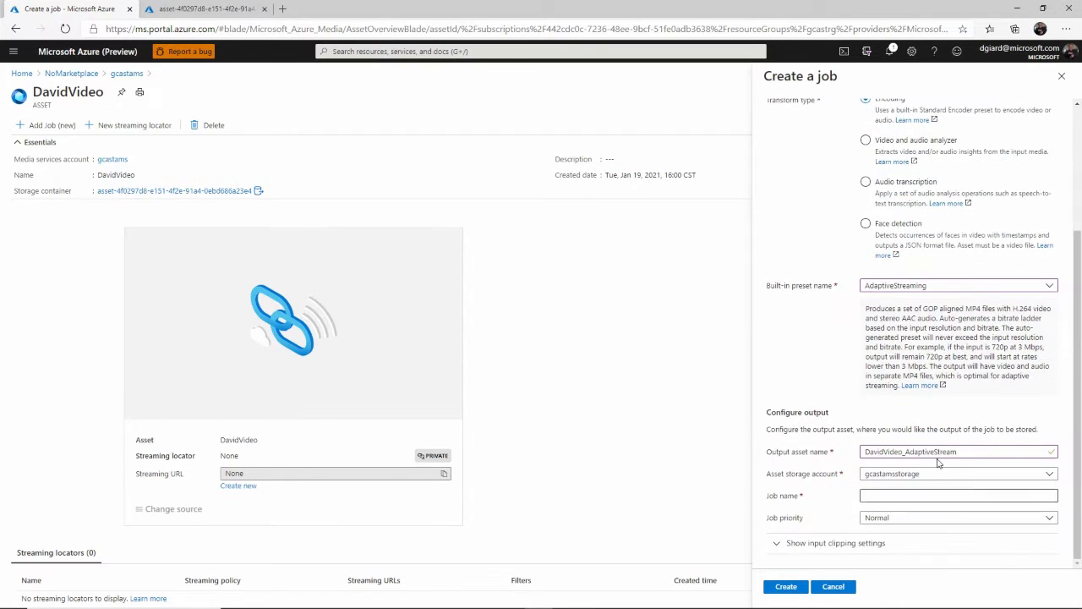
{"action": "left_click", "coordinate": [957, 493]}
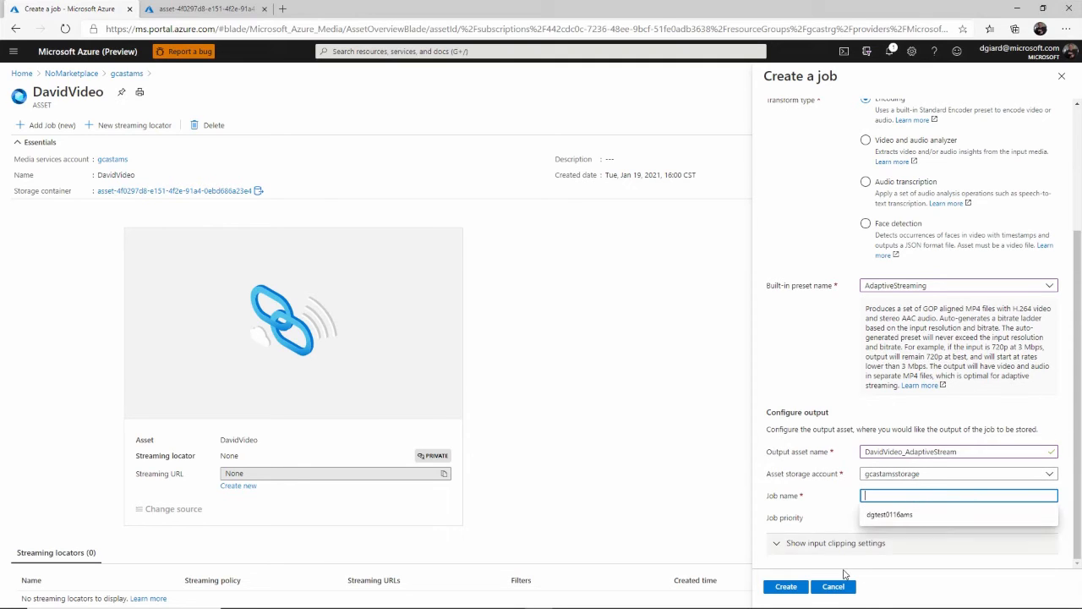
{"action": "type", "text": "DavidVideoEncodeT"}
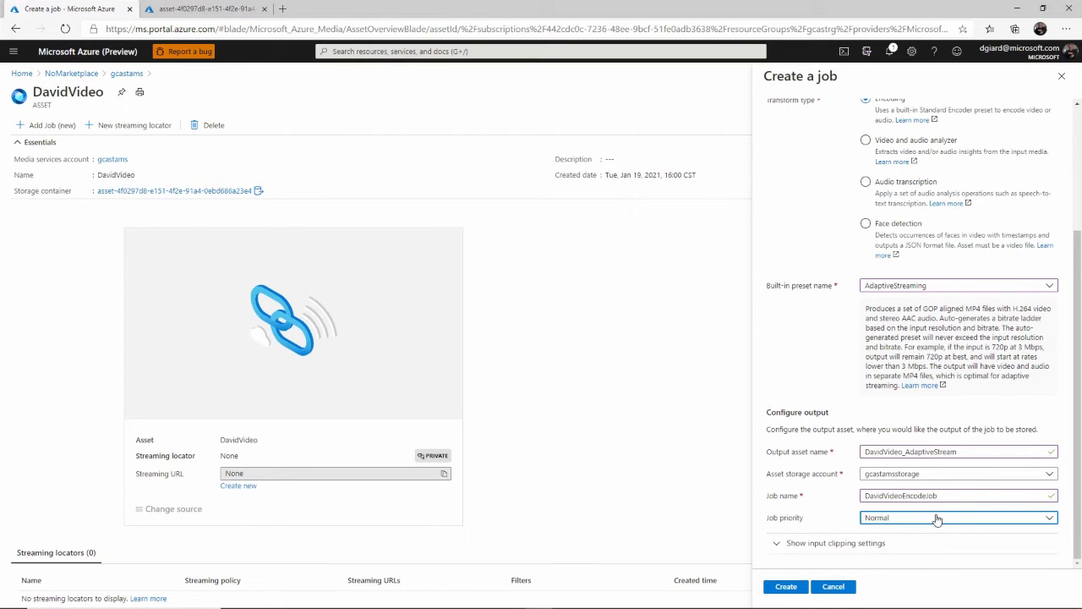
{"action": "left_click", "coordinate": [958, 517]}
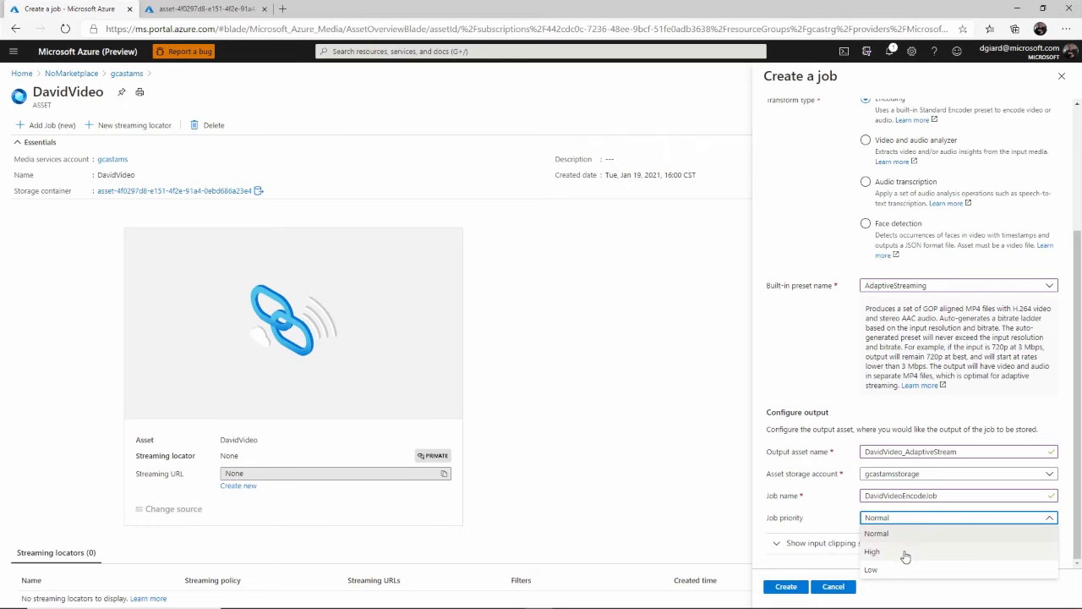
{"action": "left_click", "coordinate": [875, 532]}
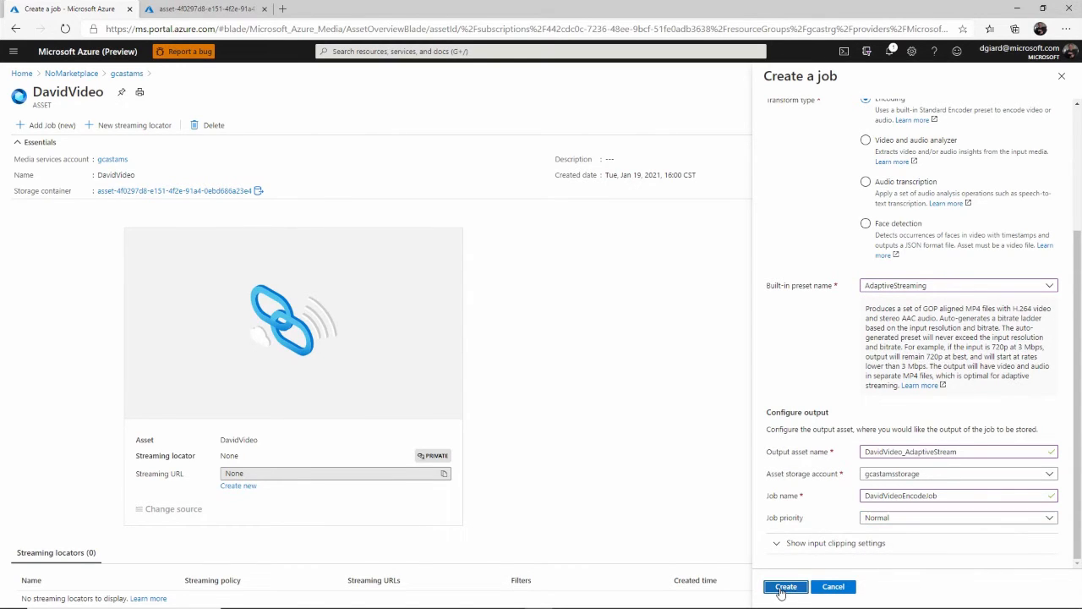
Step: Create the job and find DavidVideoEncodeJob processing under DavidVideoEncodeTransform in Transforms + jobs
{"action": "left_click", "coordinate": [784, 585]}
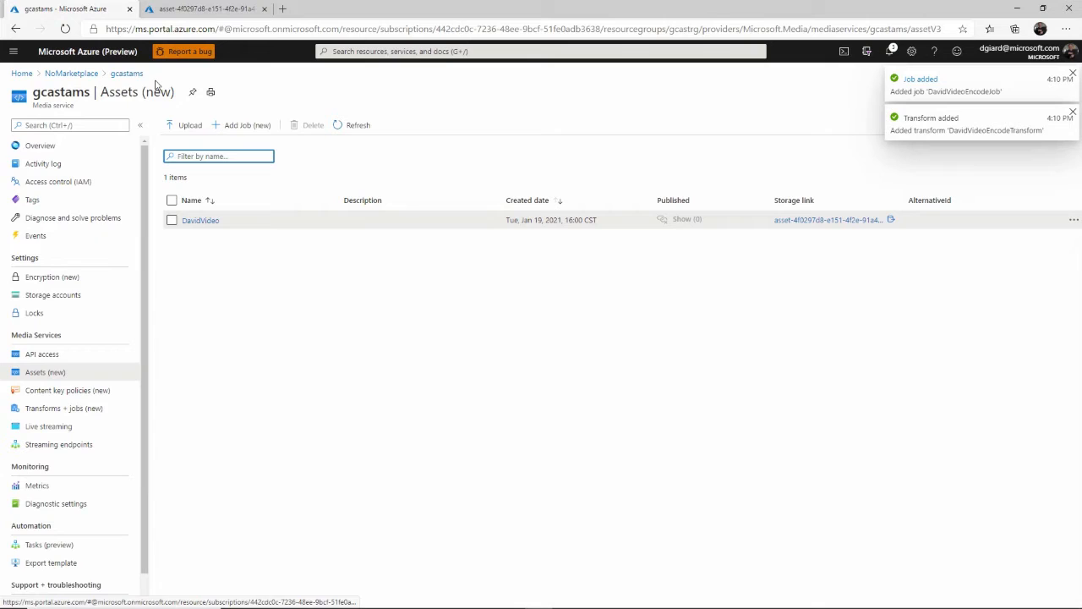
{"action": "left_click", "coordinate": [64, 407]}
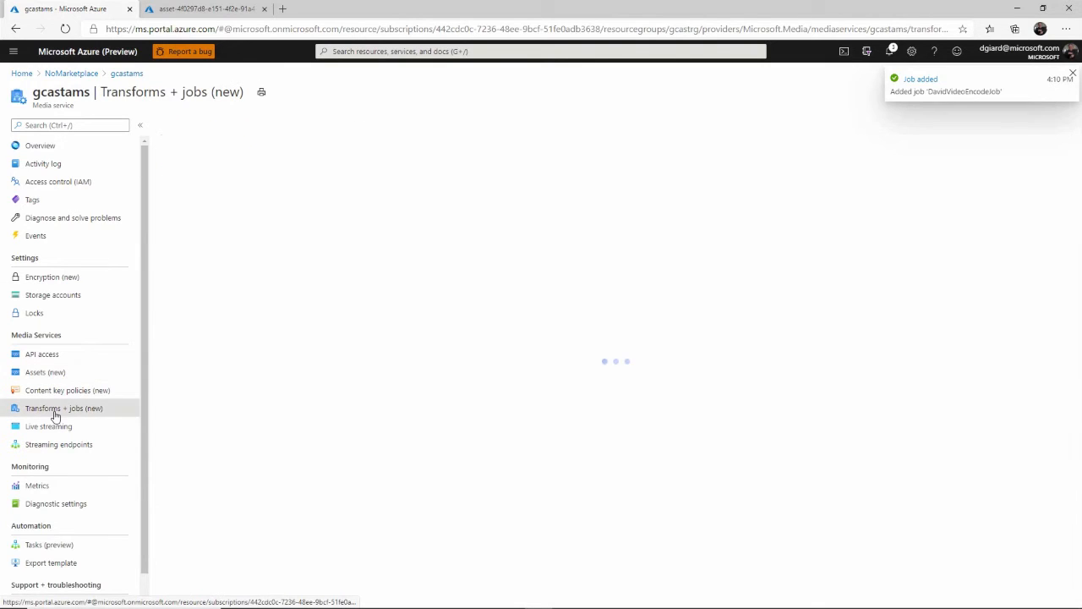
{"action": "left_click", "coordinate": [65, 407]}
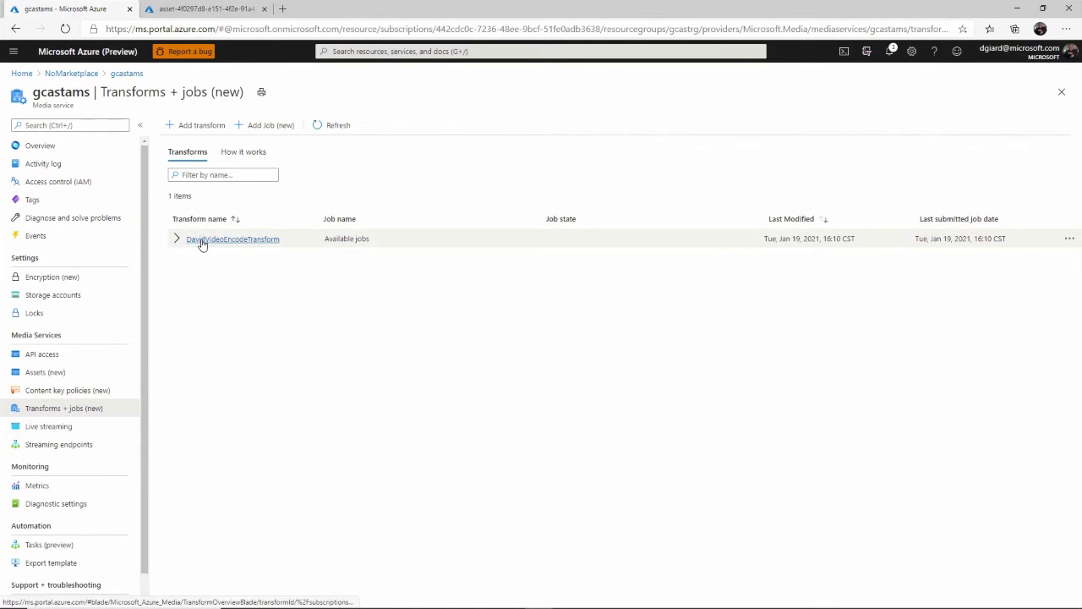
{"action": "left_click", "coordinate": [175, 239]}
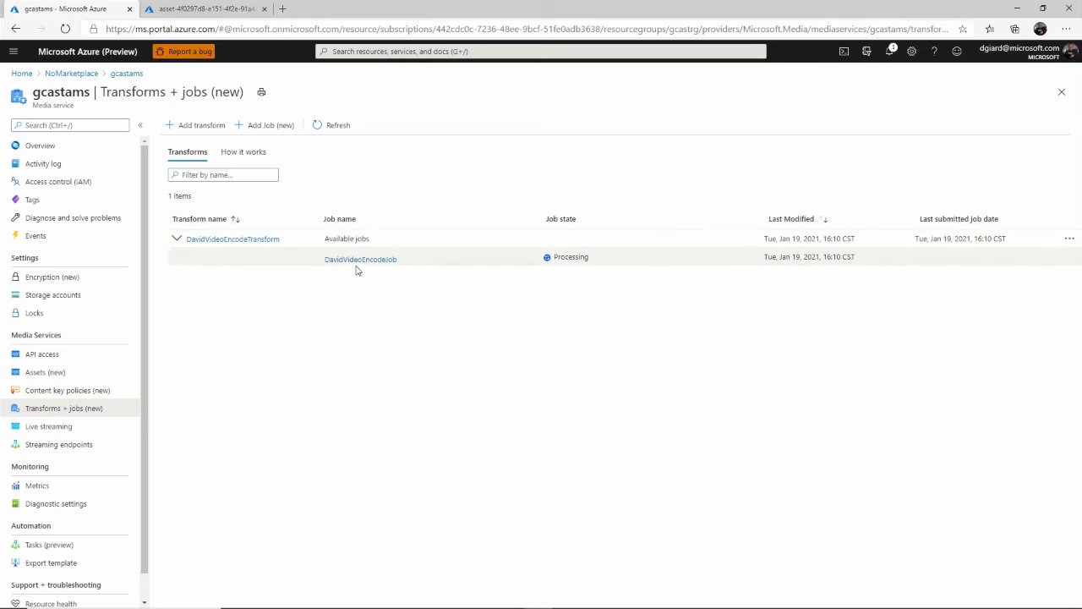
{"action": "mouse_move", "coordinate": [576, 274]}
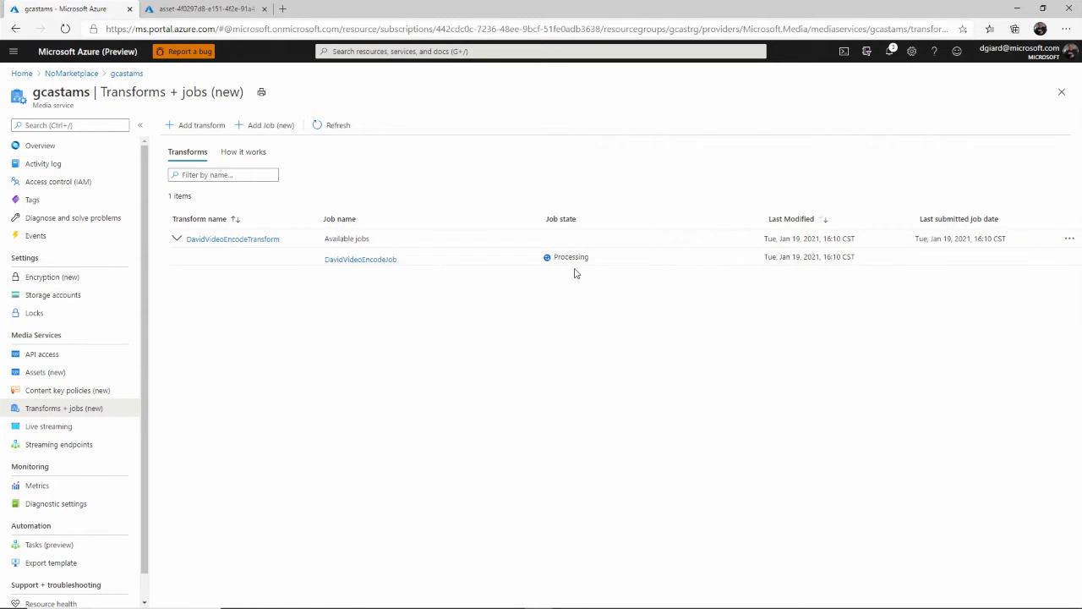
{"action": "mouse_move", "coordinate": [676, 330]}
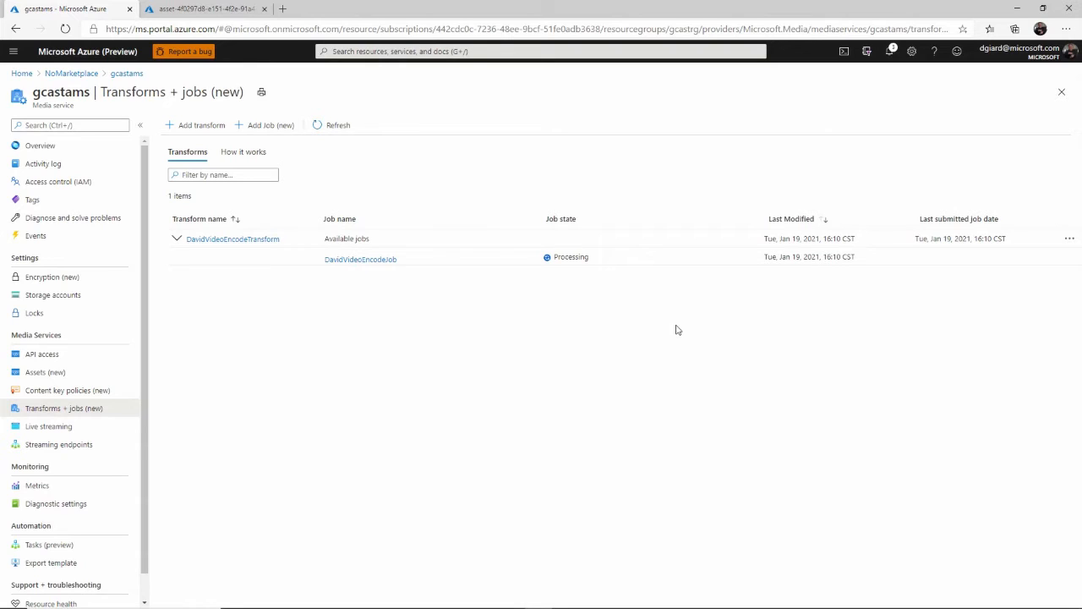
{"action": "mouse_move", "coordinate": [685, 328]}
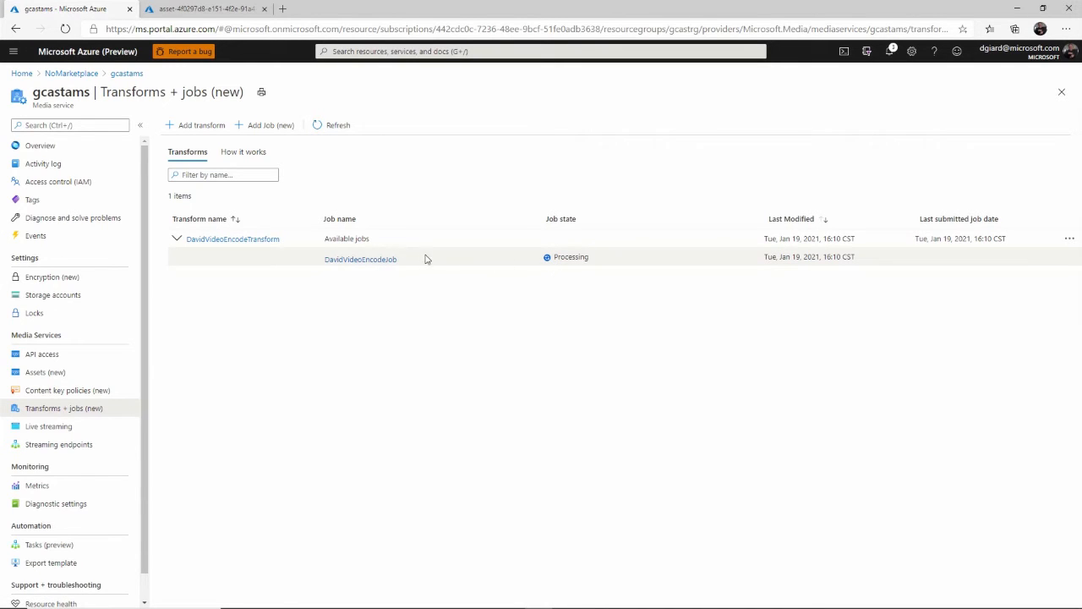
Step: View the finished DavidVideoEncodeJob details and return to the transform overview
{"action": "left_click", "coordinate": [360, 259]}
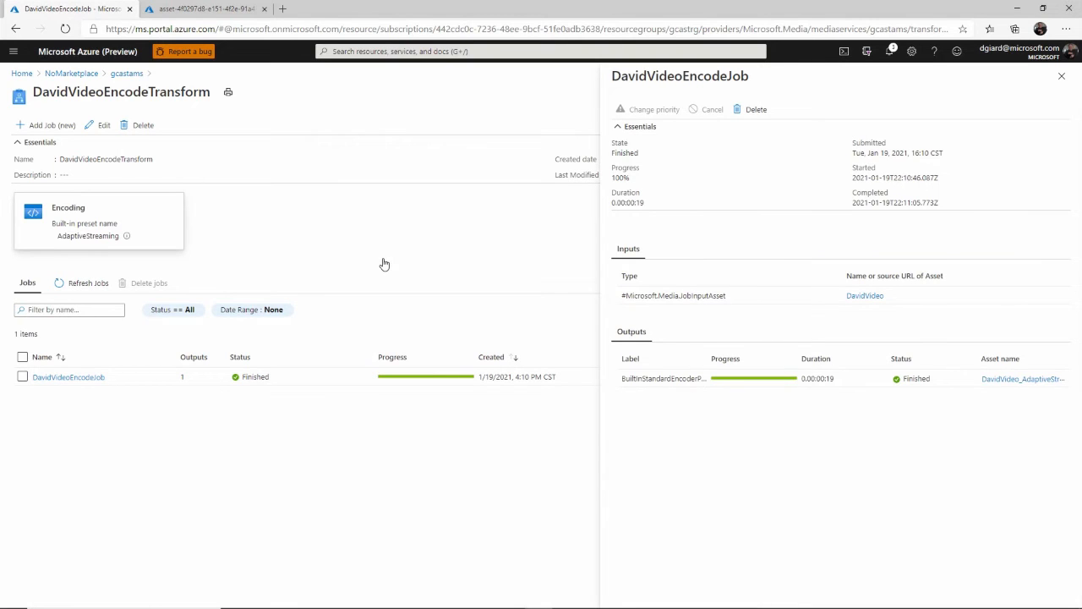
{"action": "mouse_move", "coordinate": [758, 197]}
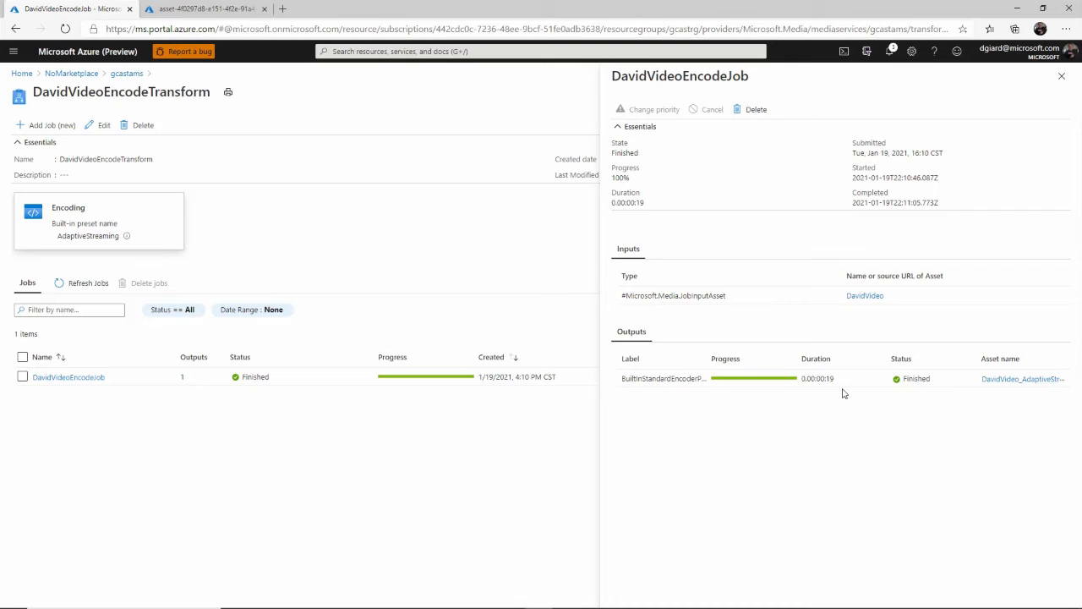
{"action": "mouse_move", "coordinate": [1040, 104]}
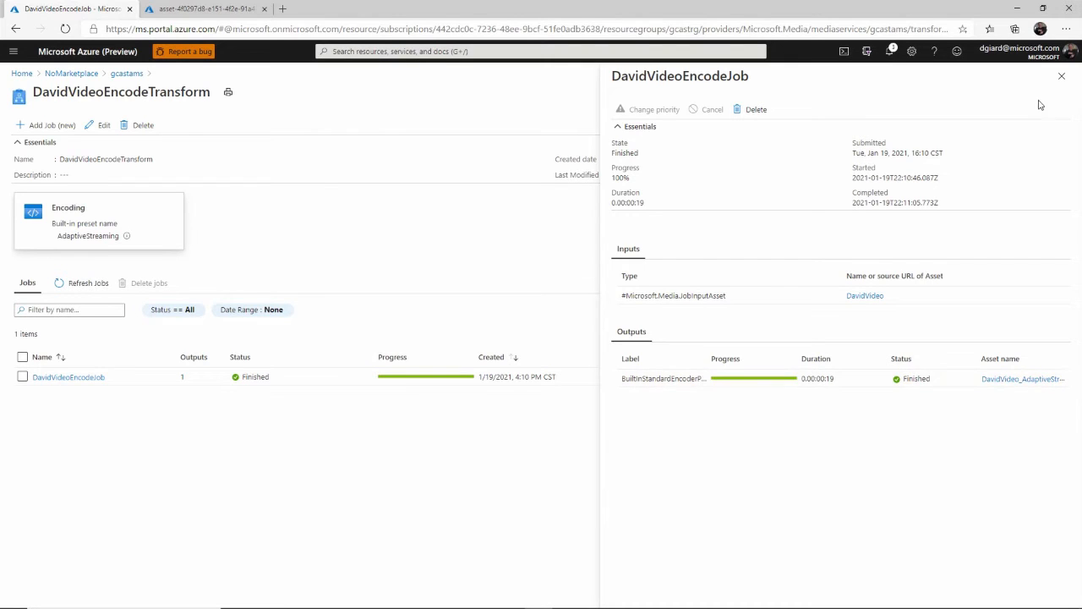
{"action": "left_click", "coordinate": [1061, 76]}
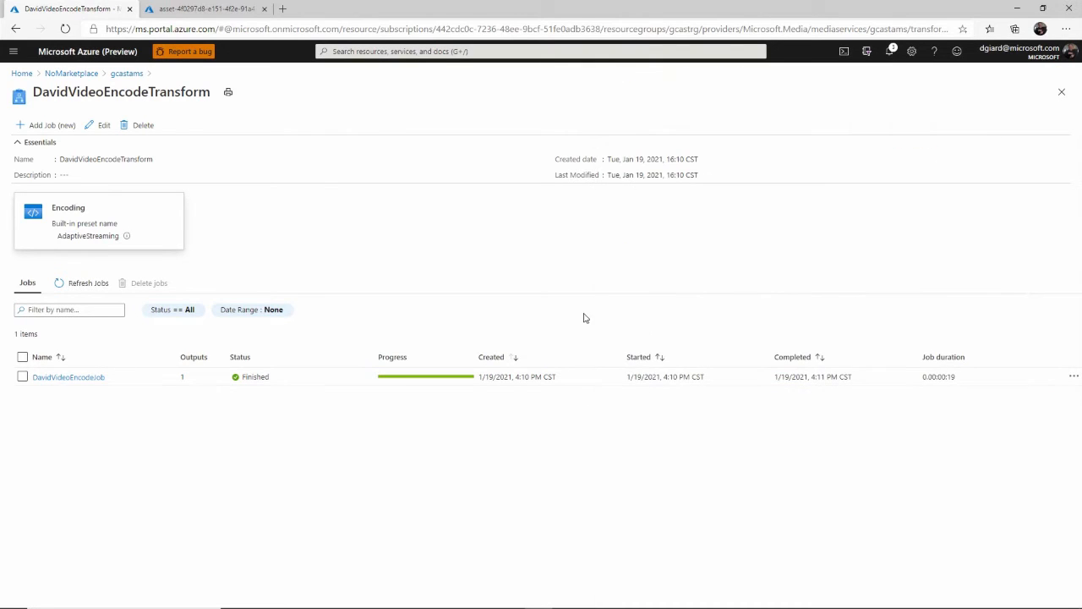
{"action": "mouse_move", "coordinate": [190, 333]}
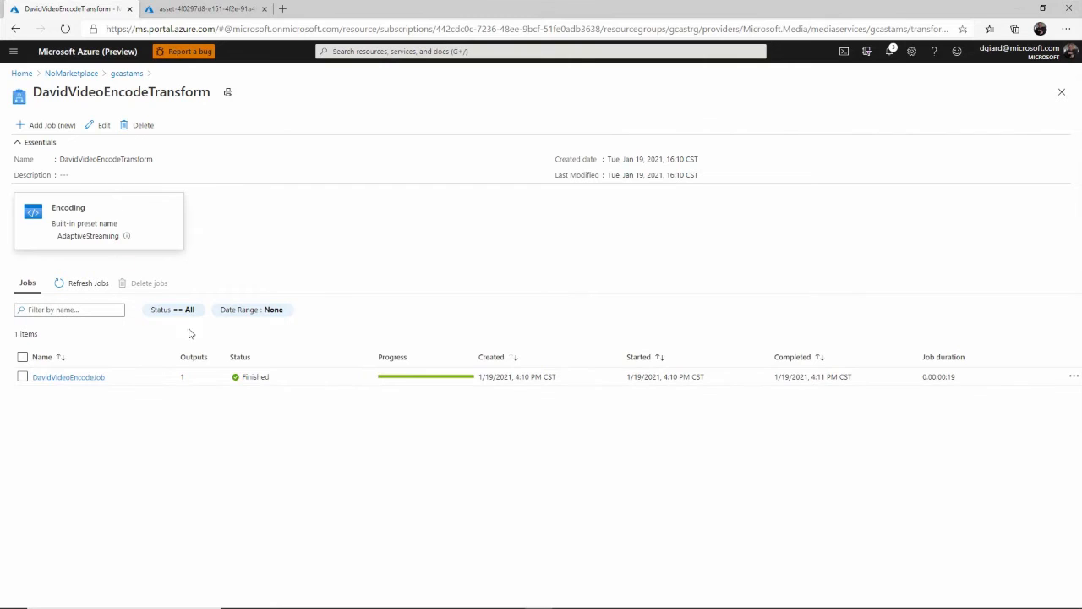
{"action": "mouse_move", "coordinate": [355, 304]}
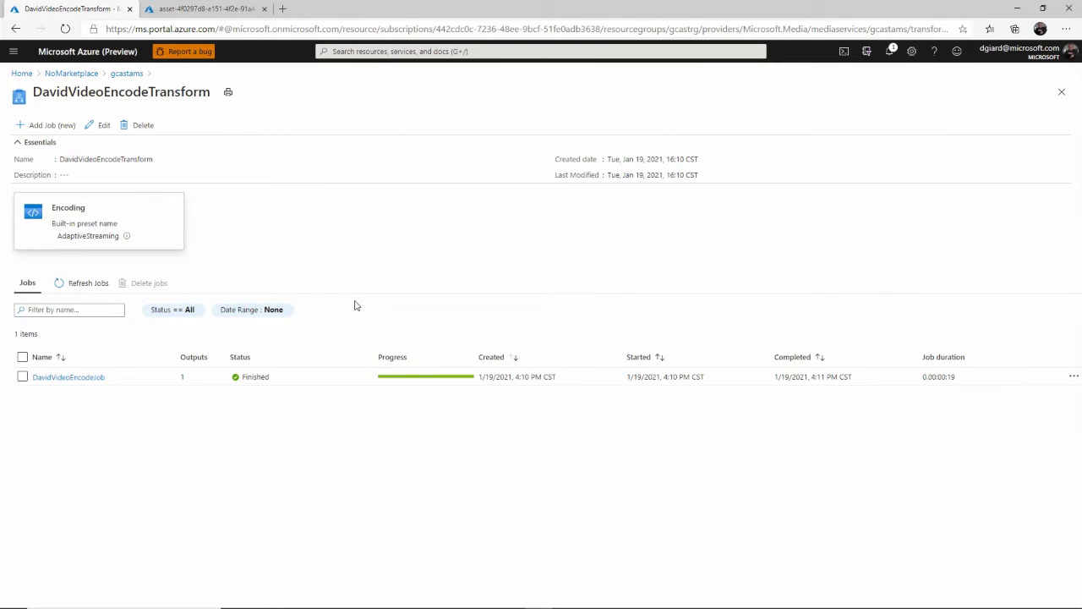
Step: Return to the assets list, now showing DavidVideo_AdaptiveStream beside DavidVideo
{"action": "left_click", "coordinate": [1061, 91]}
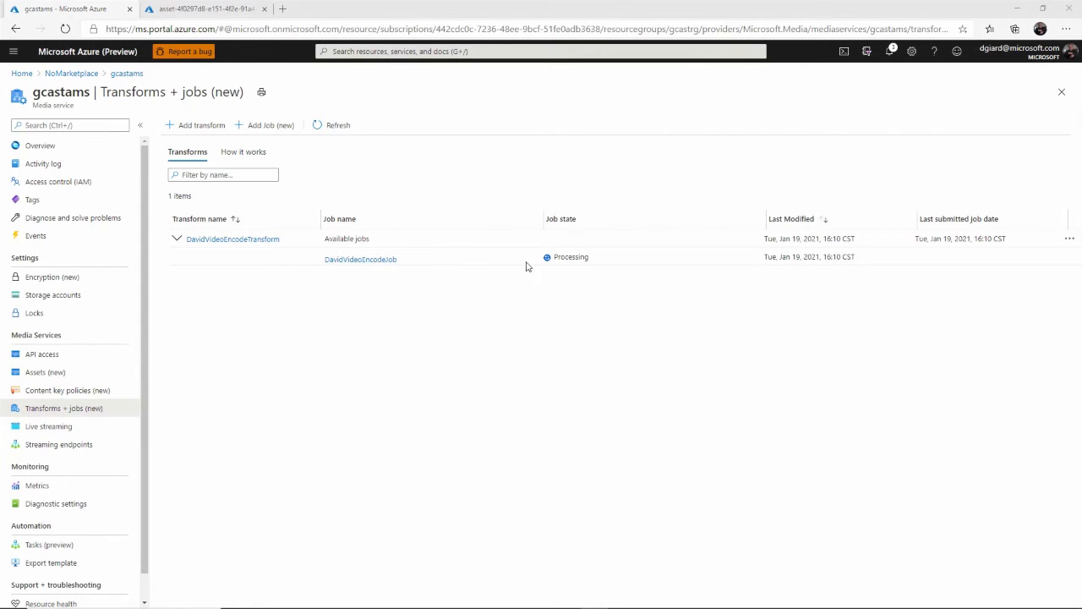
{"action": "left_click", "coordinate": [43, 372]}
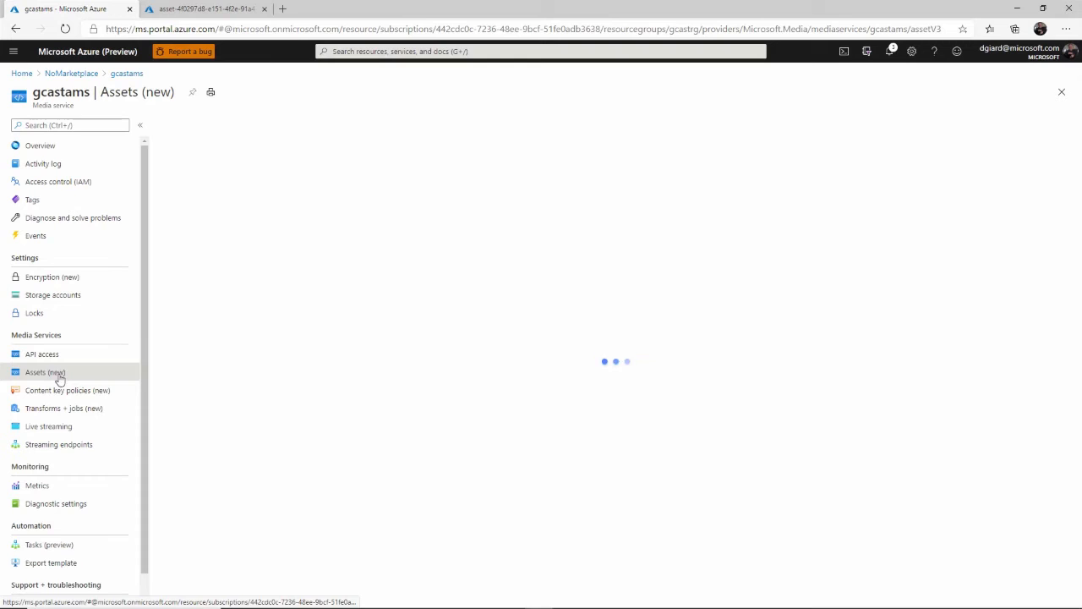
{"action": "left_click", "coordinate": [44, 372]}
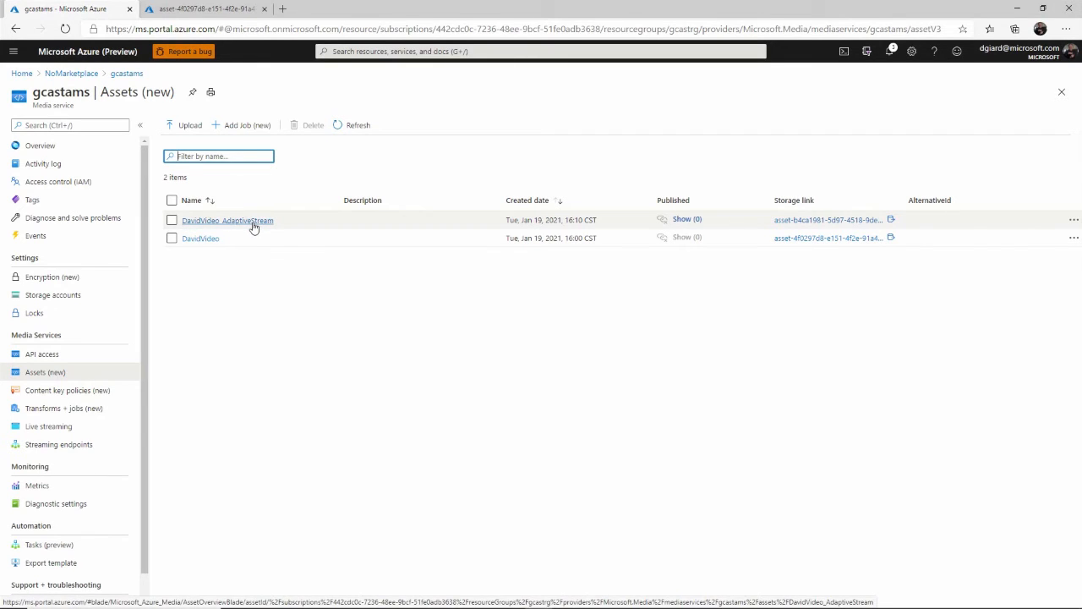
Step: Open DavidVideo_AdaptiveStream and its storage container listing the MP4 renditions, manifests and thumbnail
{"action": "left_click", "coordinate": [226, 220]}
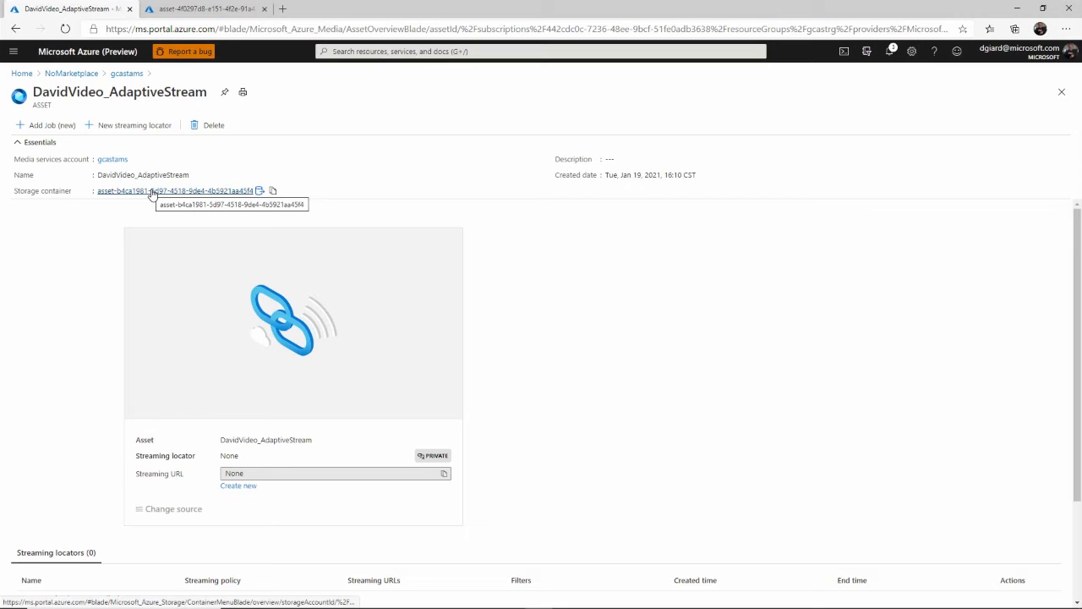
{"action": "left_click", "coordinate": [166, 190]}
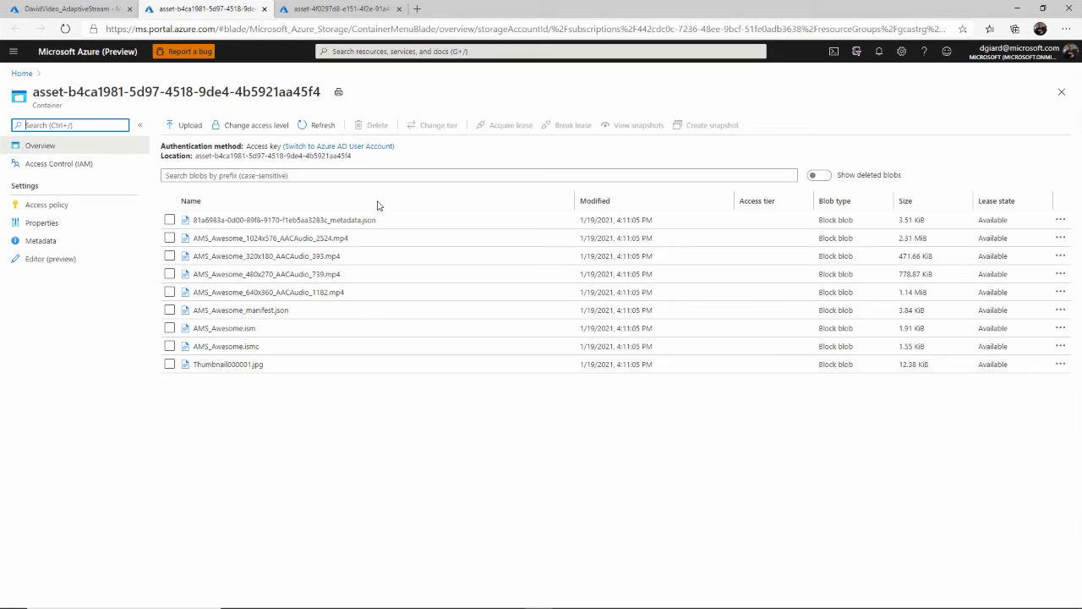
{"action": "mouse_move", "coordinate": [247, 352]}
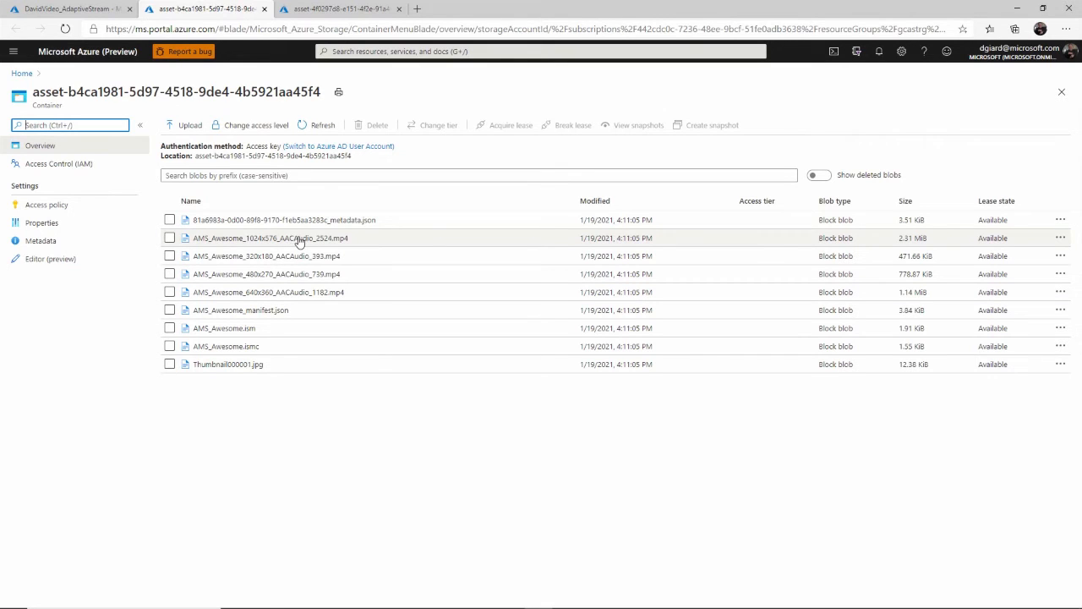
{"action": "mouse_move", "coordinate": [280, 255]}
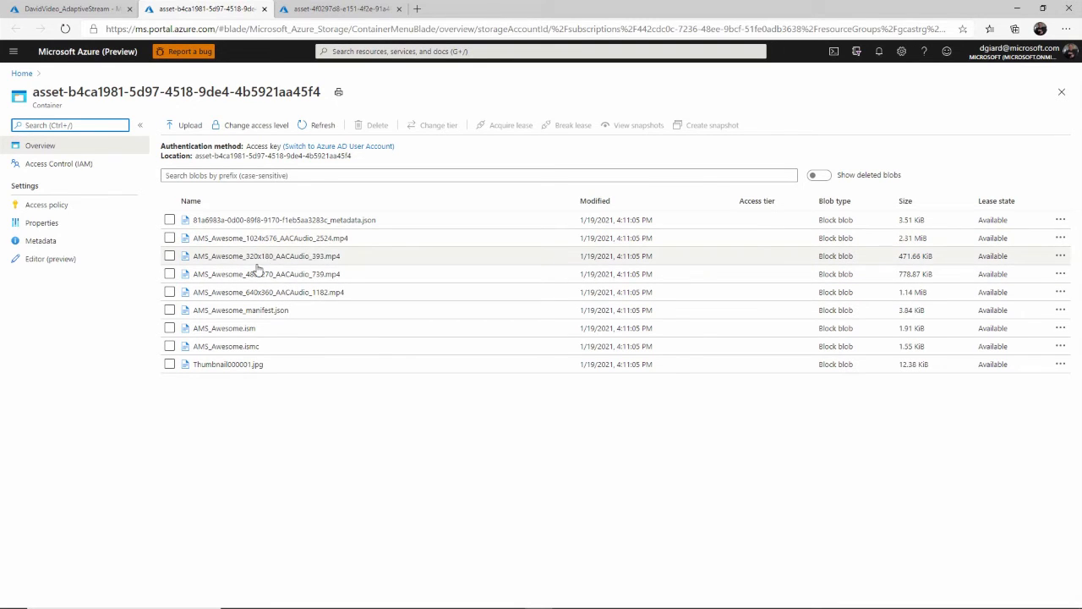
{"action": "mouse_move", "coordinate": [264, 290]}
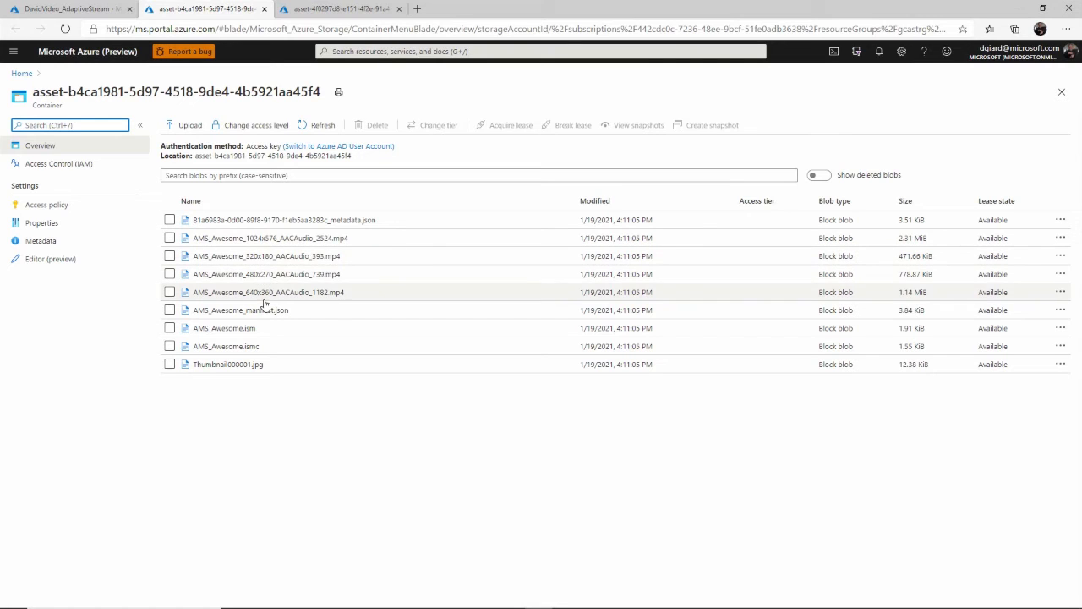
{"action": "mouse_move", "coordinate": [262, 290]}
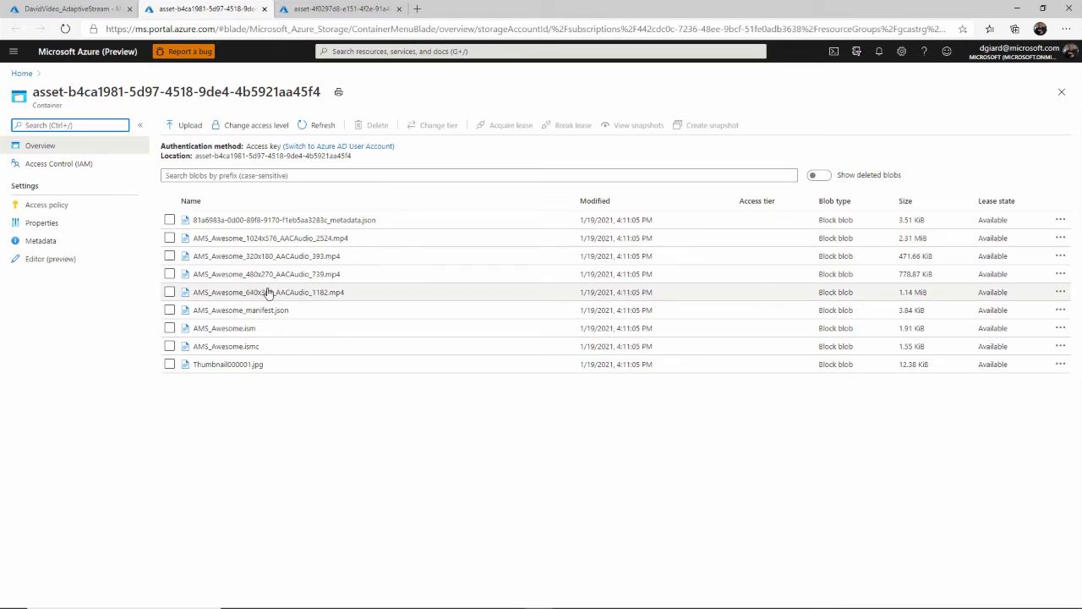
{"action": "mouse_move", "coordinate": [344, 291]}
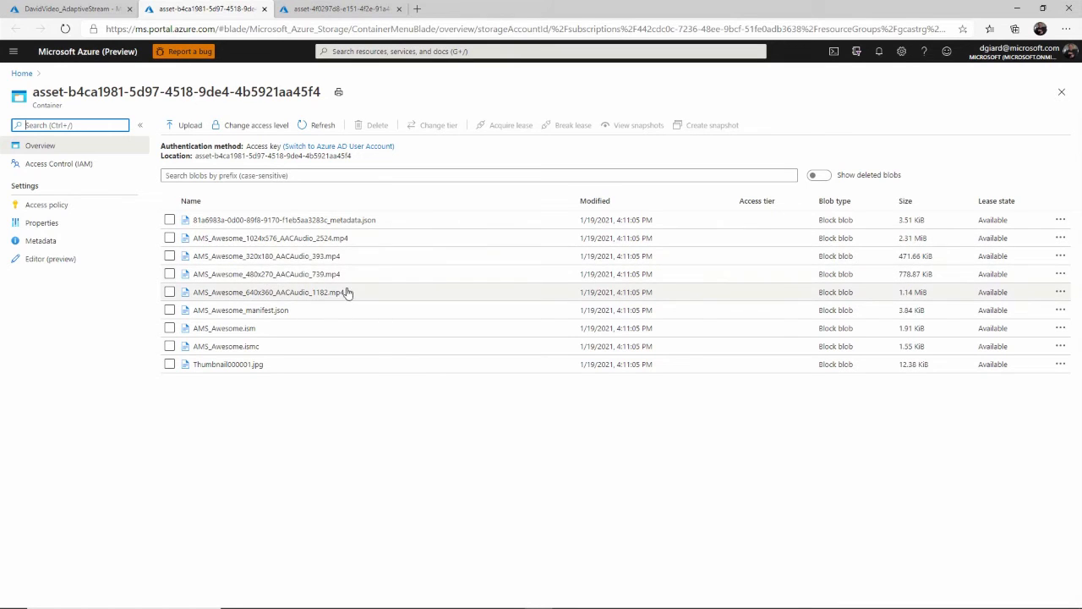
{"action": "mouse_move", "coordinate": [330, 237]}
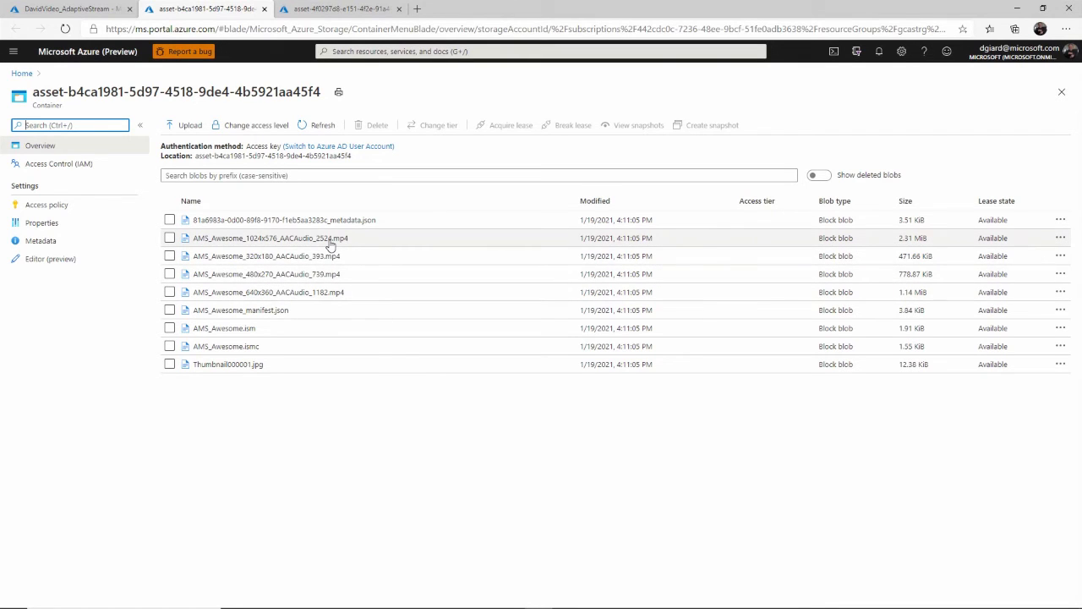
{"action": "mouse_move", "coordinate": [341, 286]}
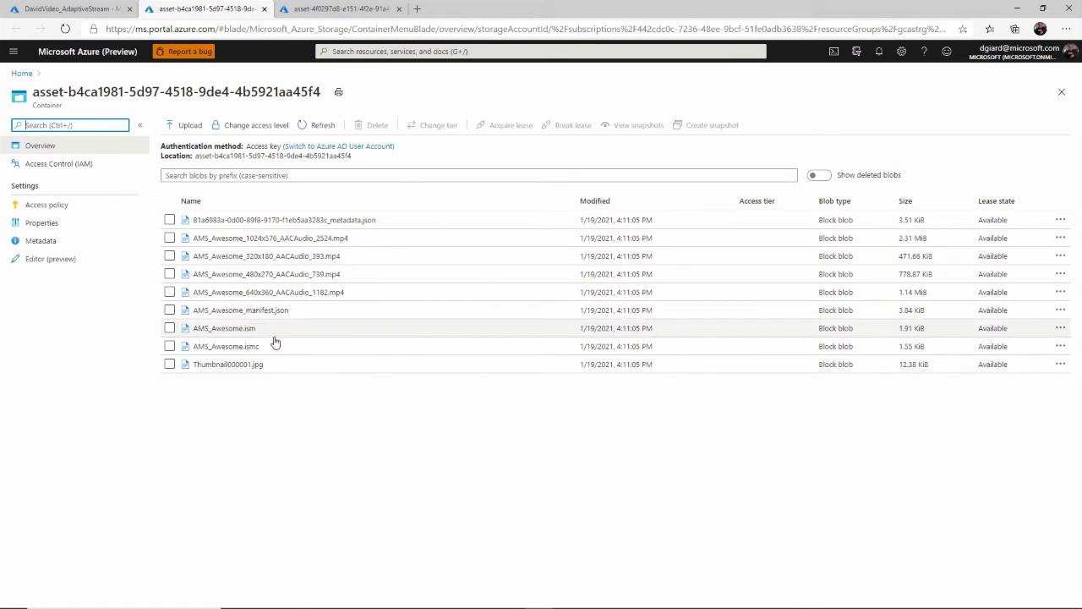
{"action": "mouse_move", "coordinate": [257, 330]}
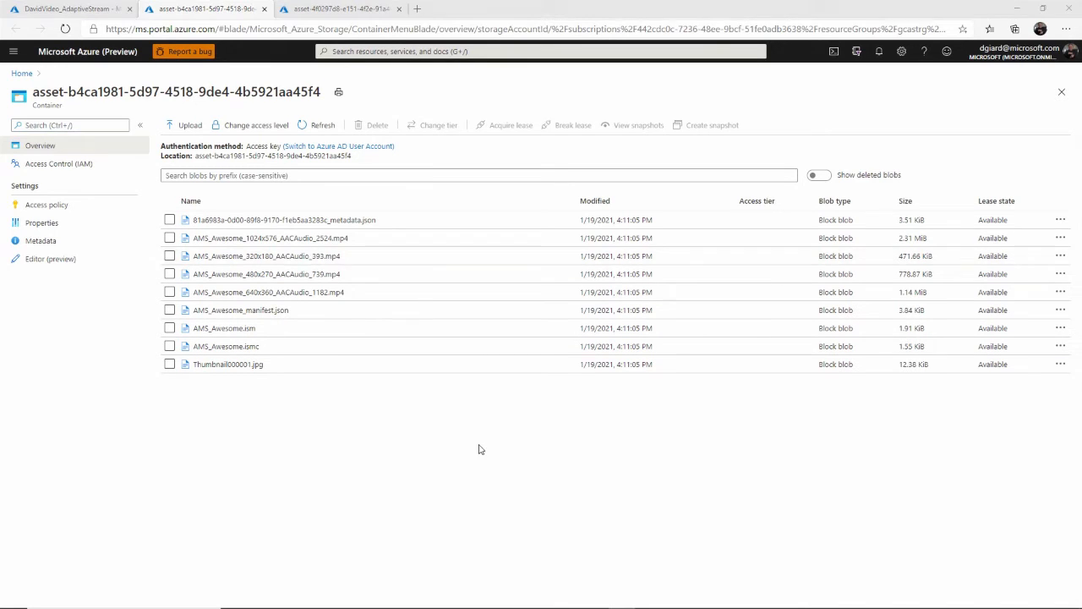
{"action": "mouse_move", "coordinate": [290, 421]}
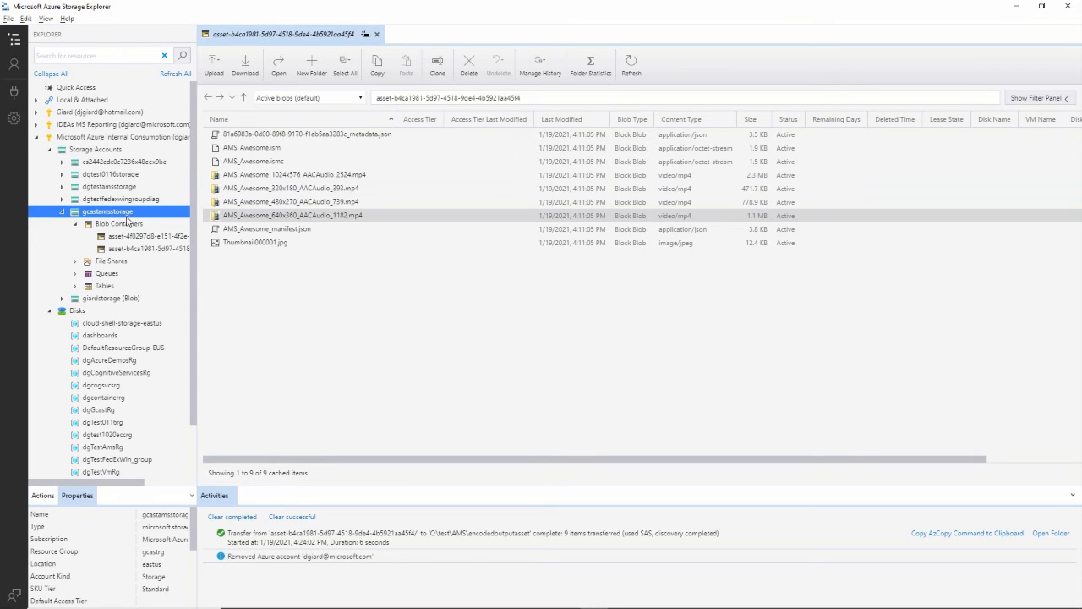
Step: Open the asset-b4ca… output blob container in Storage Explorer to list its nine files
{"action": "left_click", "coordinate": [119, 223]}
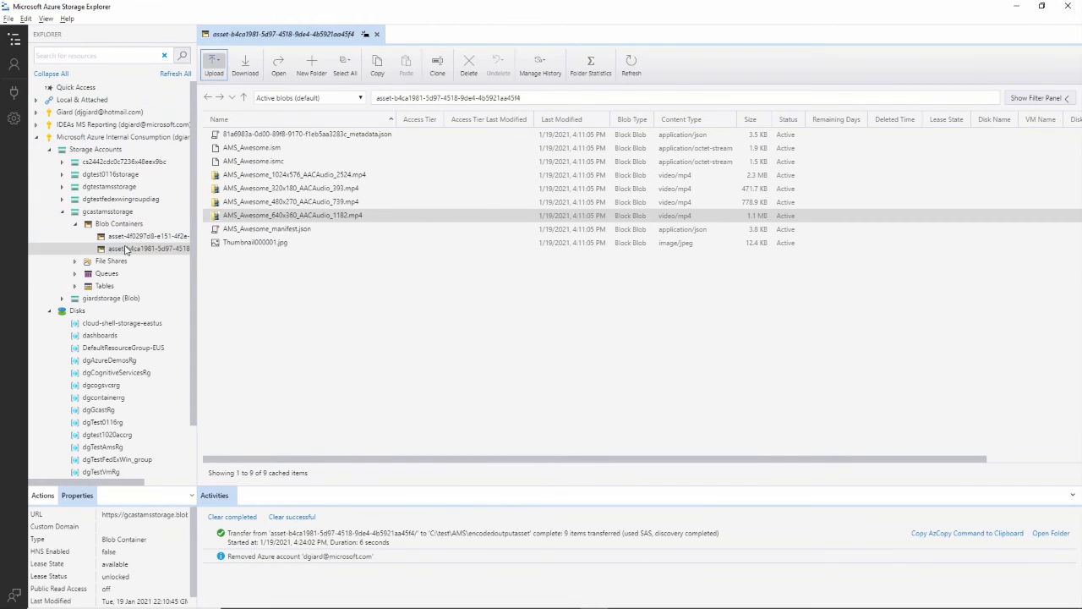
{"action": "left_click", "coordinate": [291, 174]}
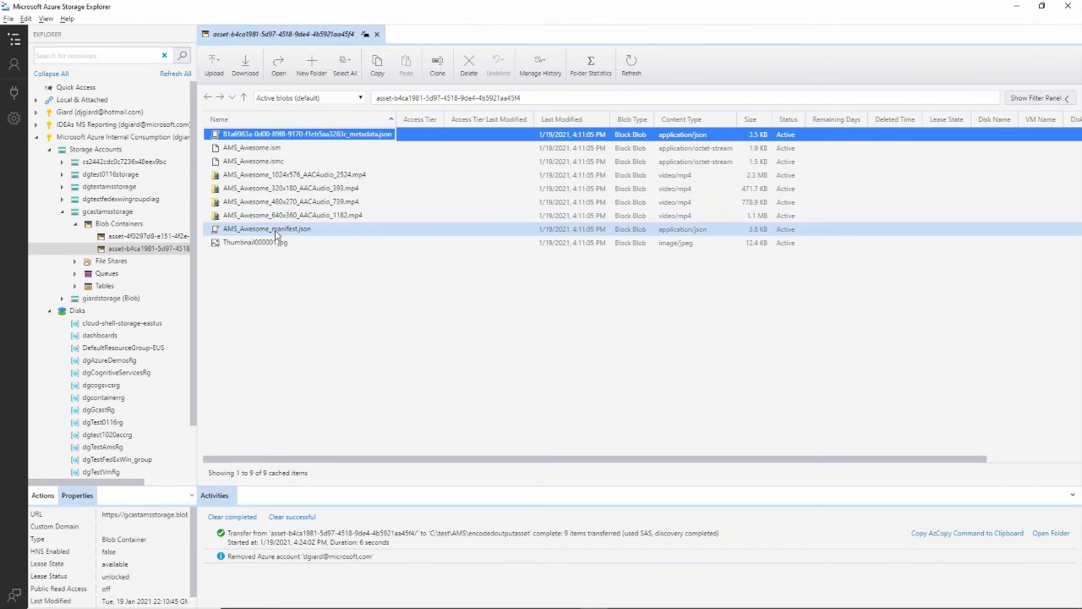
Step: Download the nine selected blobs into a new EncodedFiles folder under C:\test\AMS
{"action": "right_click", "coordinate": [294, 216]}
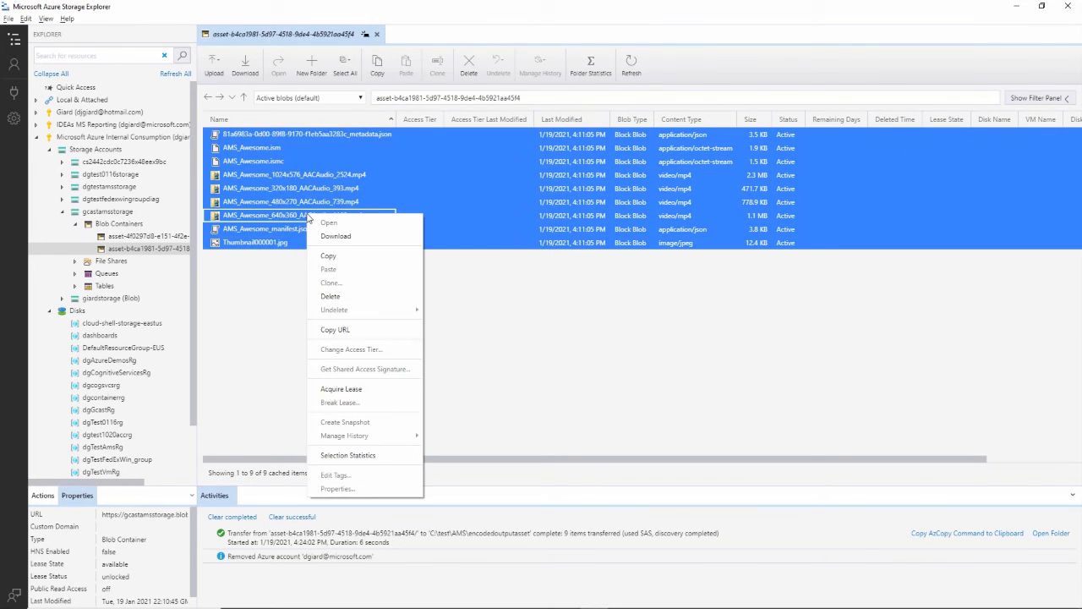
{"action": "left_click", "coordinate": [334, 236]}
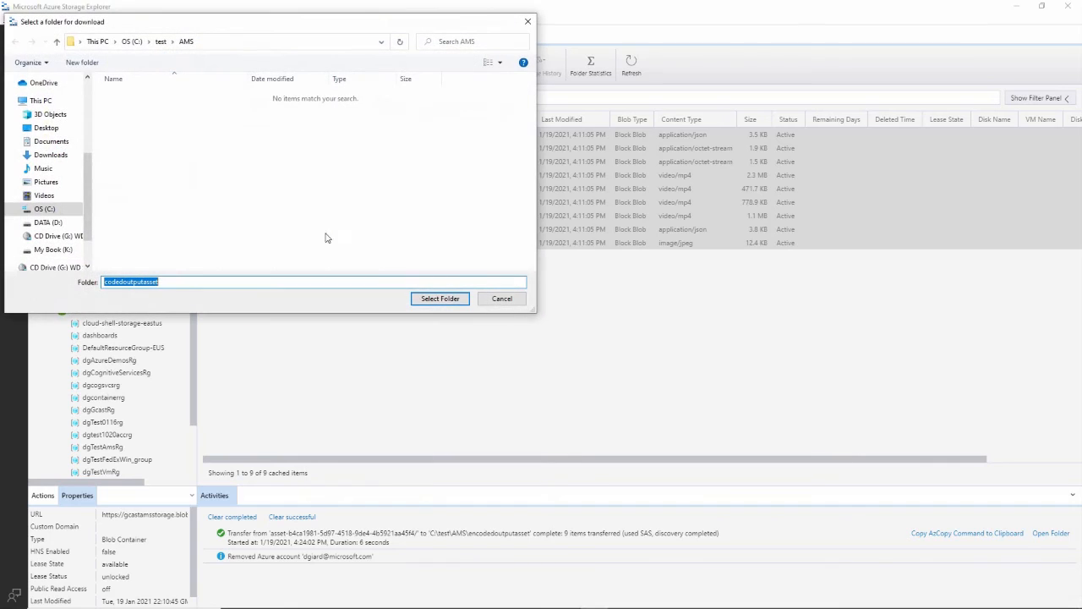
{"action": "mouse_move", "coordinate": [113, 71]}
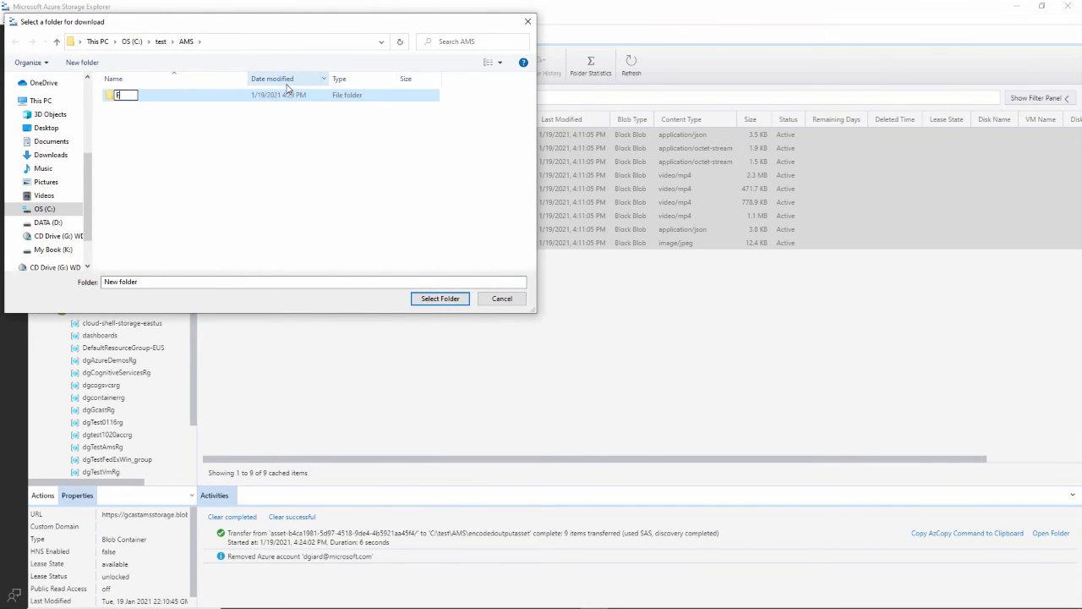
{"action": "type", "text": "EncodedFiles"}
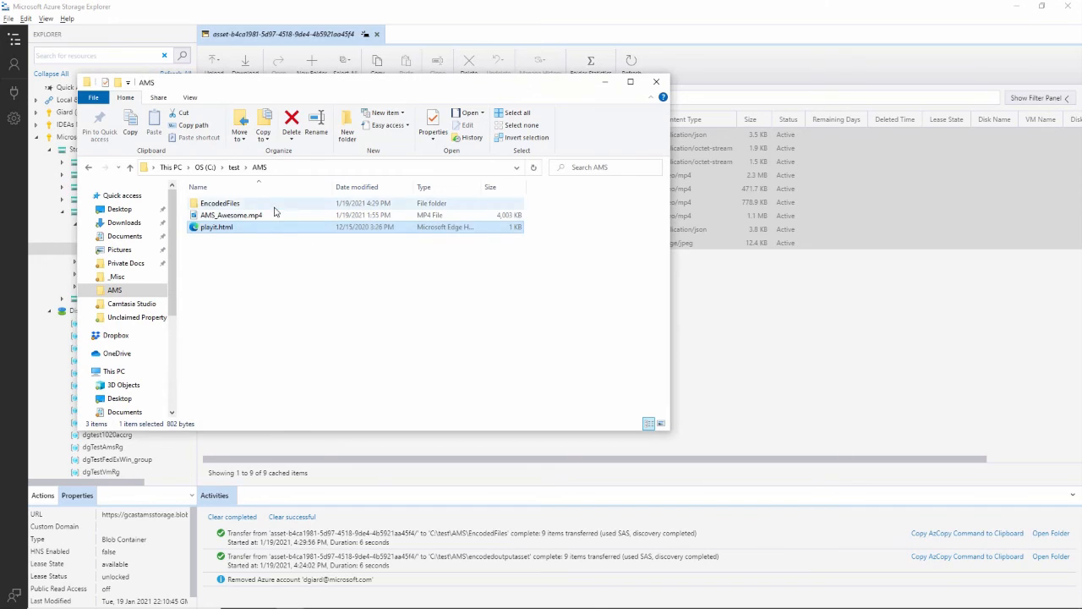
Step: Browse the EncodedFiles folder, look at the metadata JSON and view the thumbnail image
{"action": "double_click", "coordinate": [220, 202]}
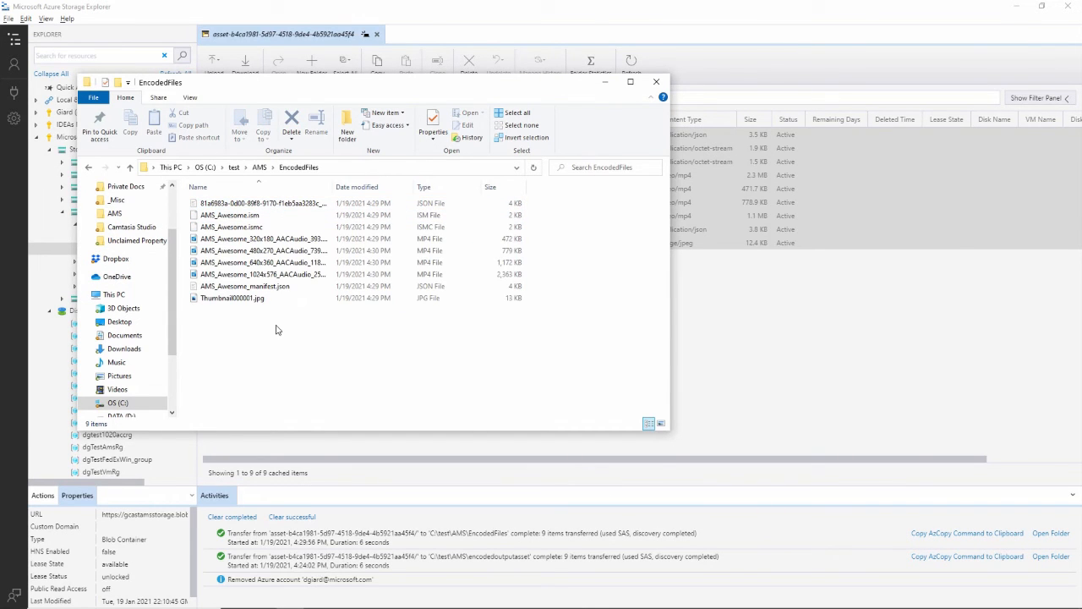
{"action": "left_click", "coordinate": [254, 203]}
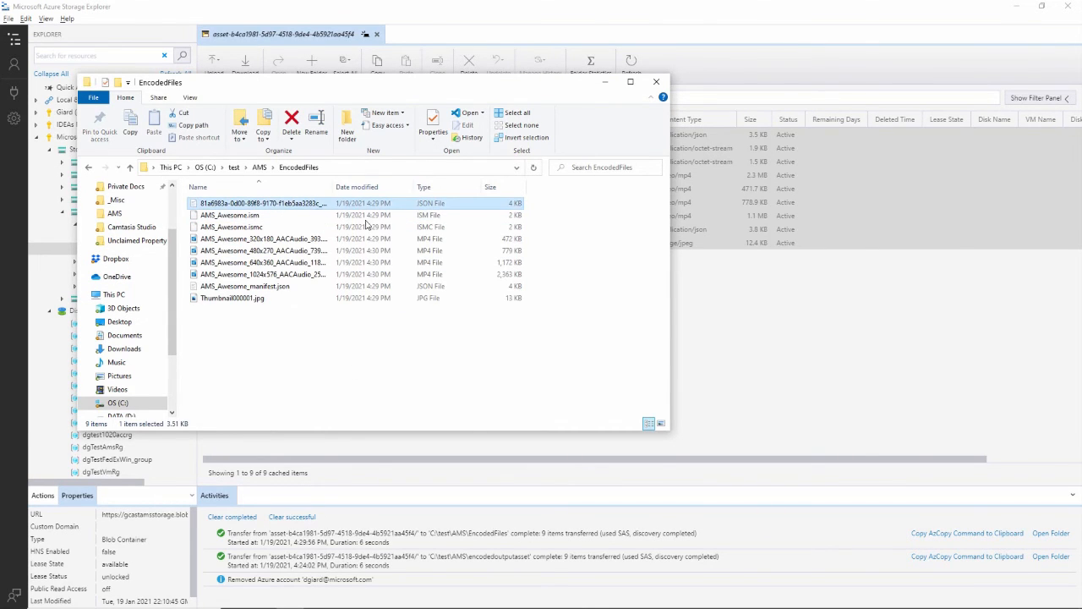
{"action": "key", "text": "alt+tab"}
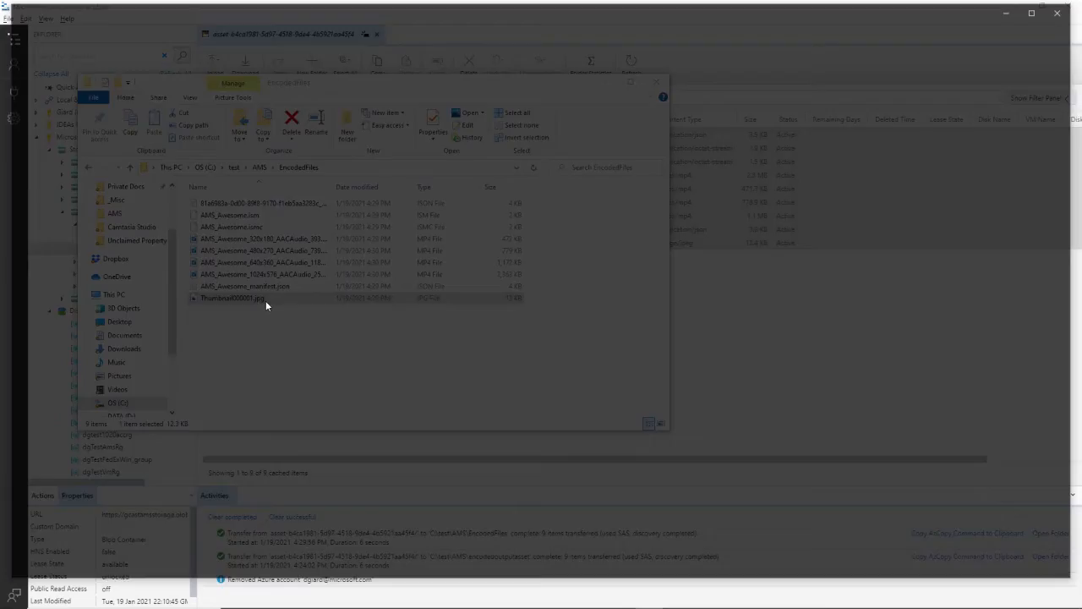
{"action": "double_click", "coordinate": [228, 297]}
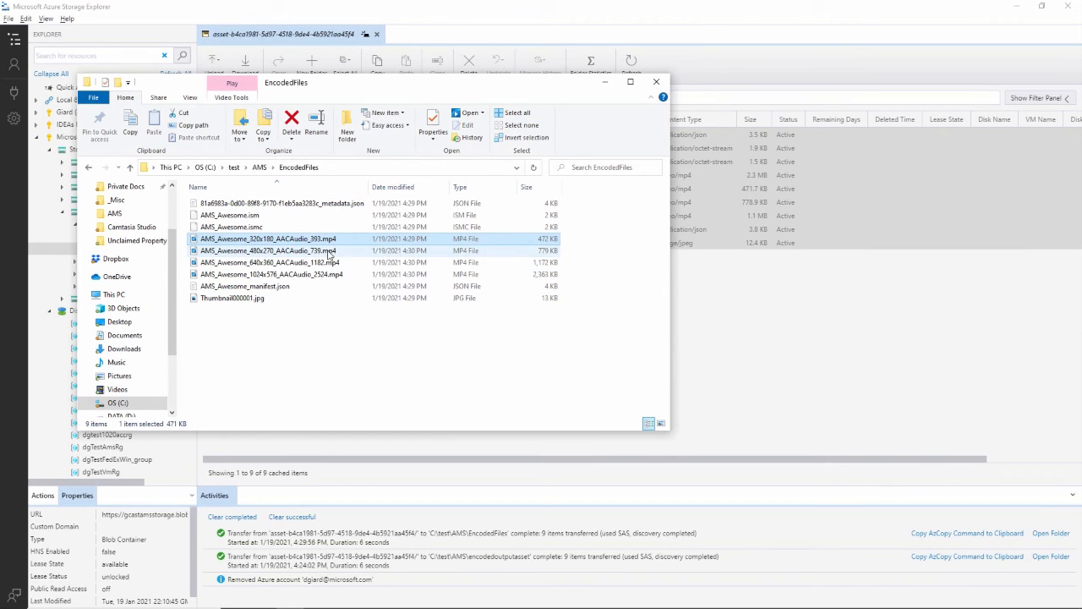
{"action": "mouse_move", "coordinate": [555, 254]}
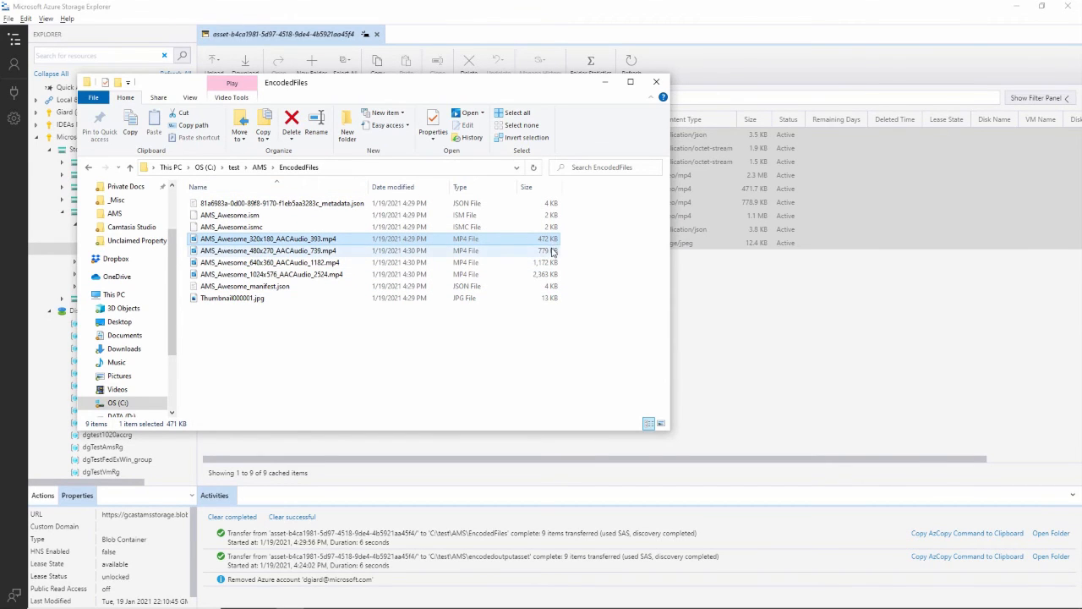
Step: Play AMS_Awesome_1024x576_AACAudio_2524.mp4 in the video player, then close playback
{"action": "left_click", "coordinate": [271, 274]}
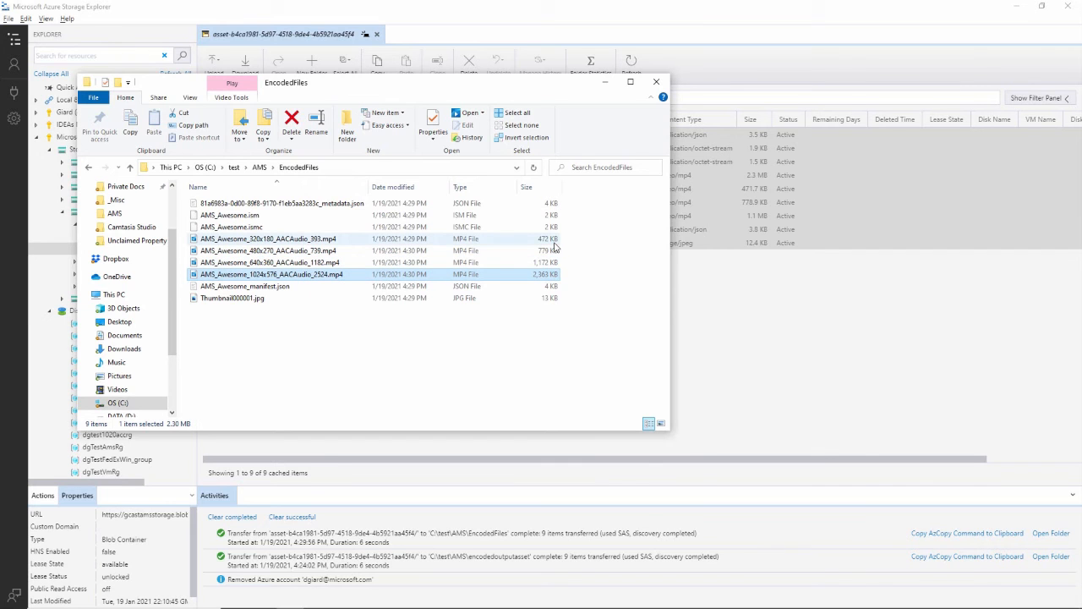
{"action": "double_click", "coordinate": [267, 238]}
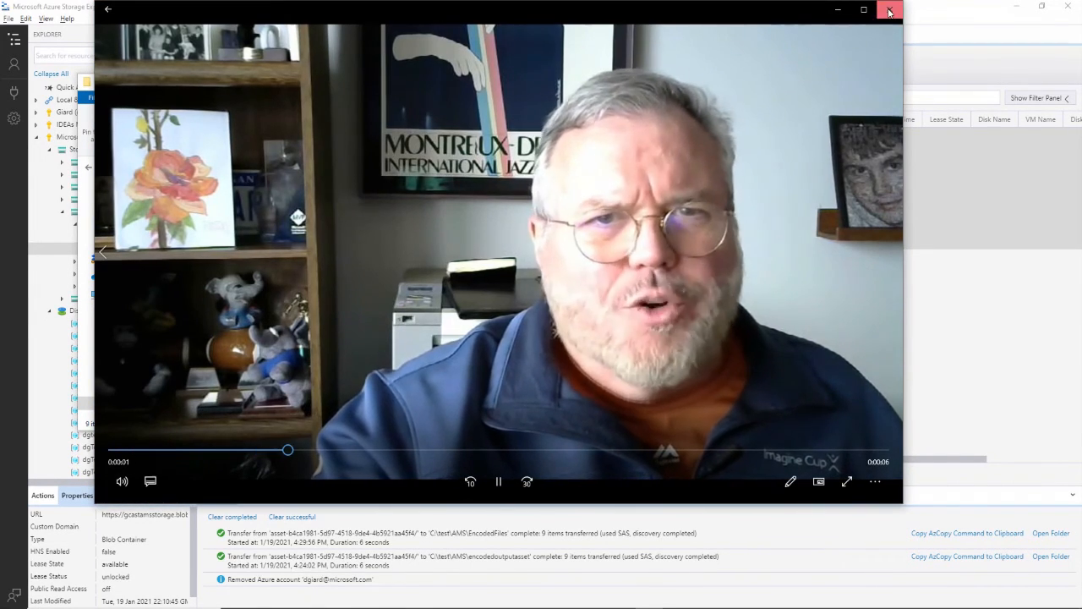
{"action": "left_click", "coordinate": [889, 10]}
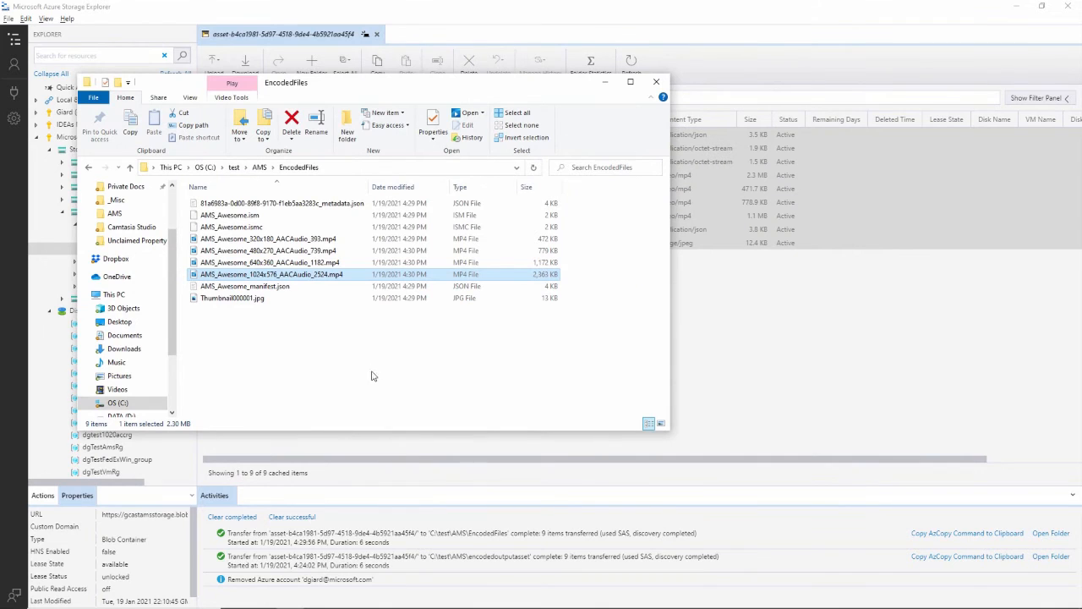
{"action": "mouse_move", "coordinate": [419, 407]}
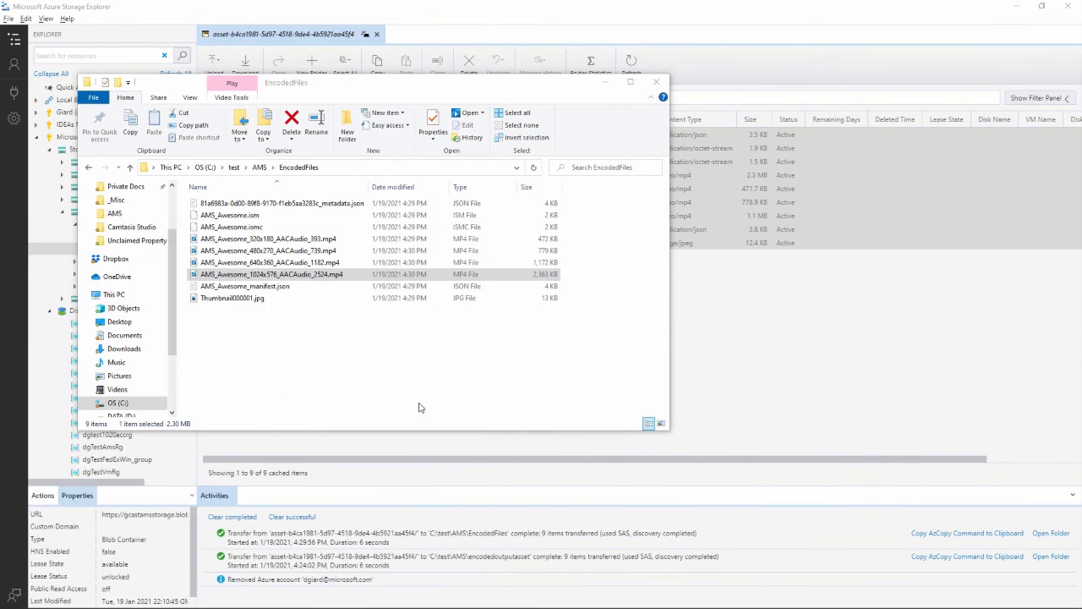
{"action": "left_click", "coordinate": [34, 8]}
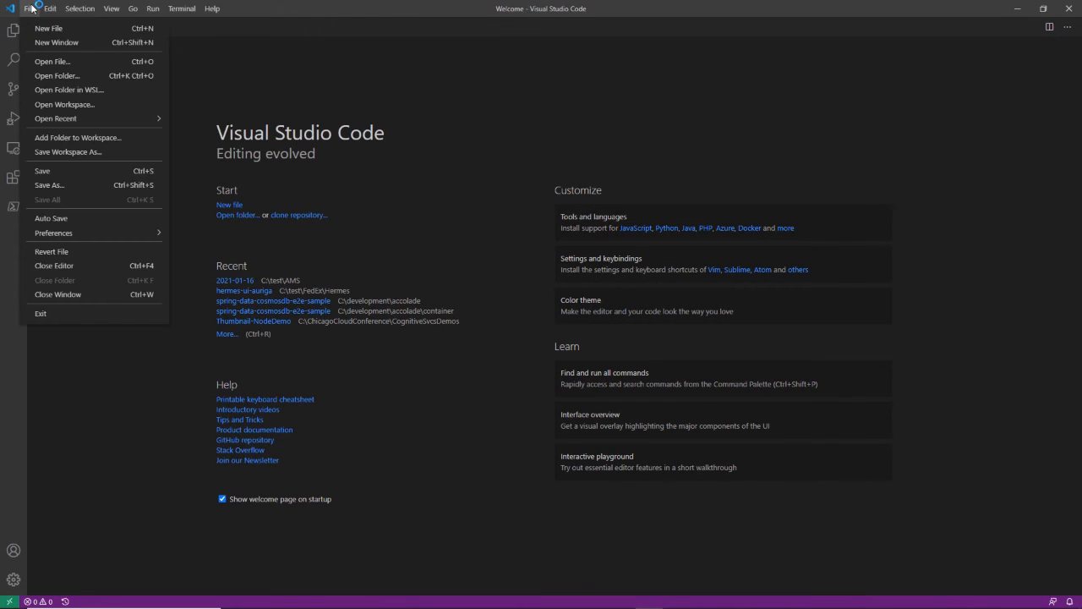
Step: Open \test\ams\EncodedFiles as the Visual Studio Code workspace folder
{"action": "left_click", "coordinate": [57, 74]}
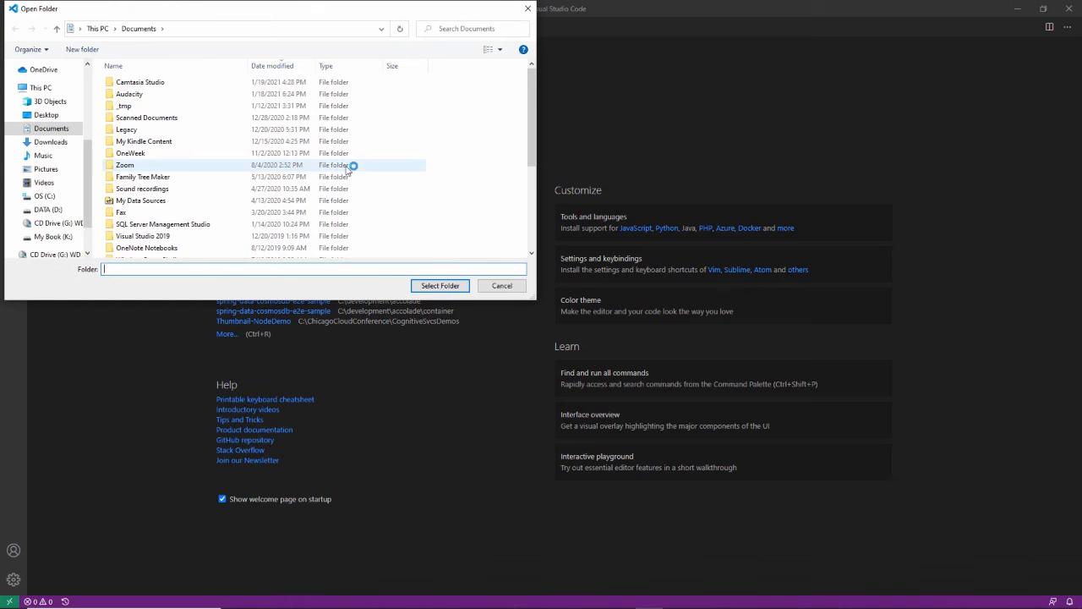
{"action": "type", "text": "\\test"}
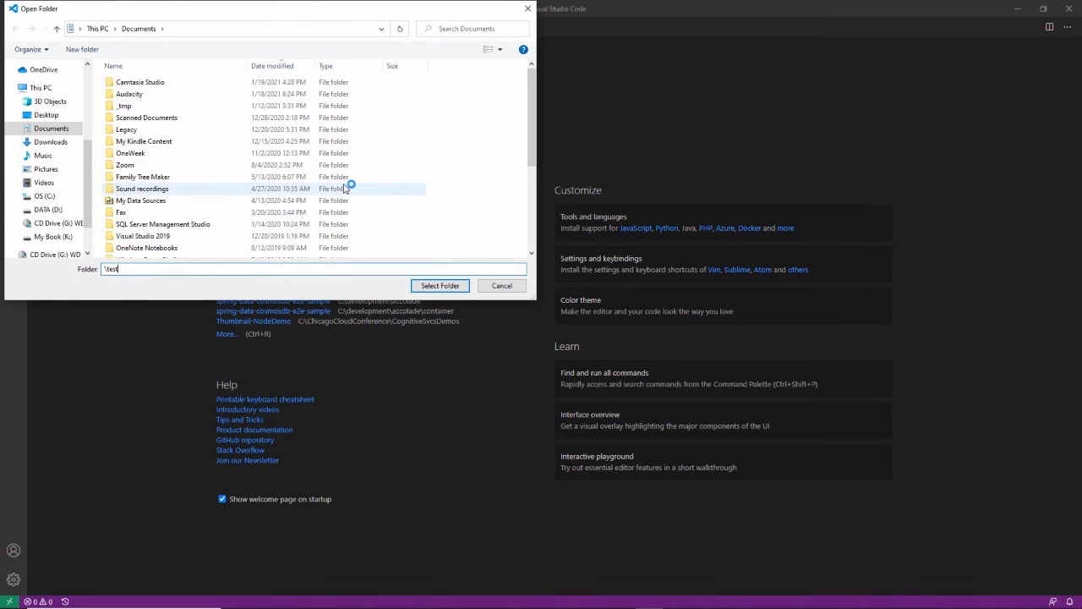
{"action": "type", "text": "ams"}
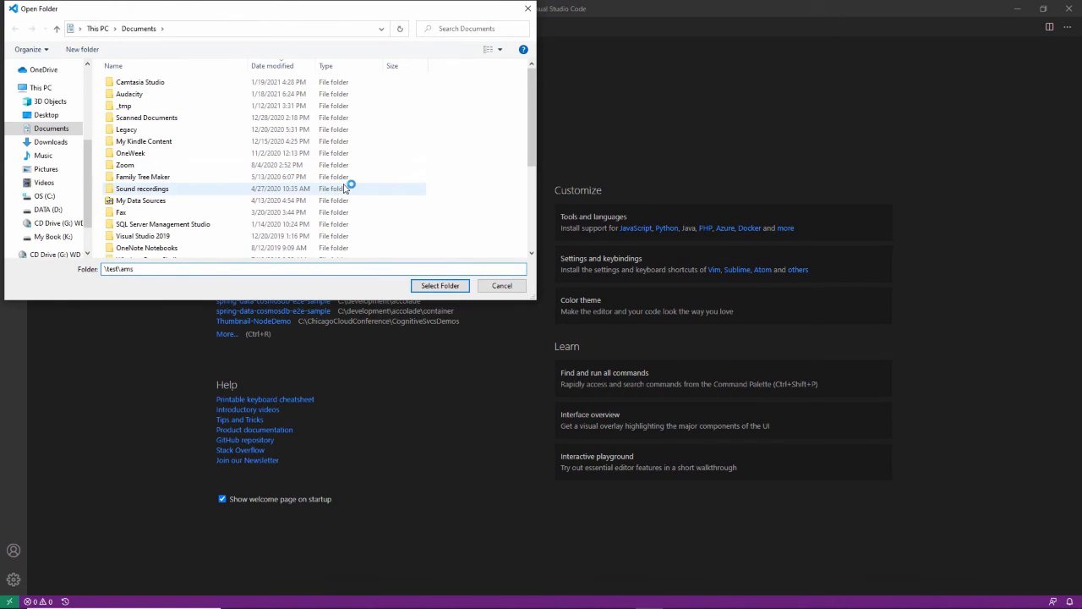
{"action": "type", "text": "\\EncodedFiles"}
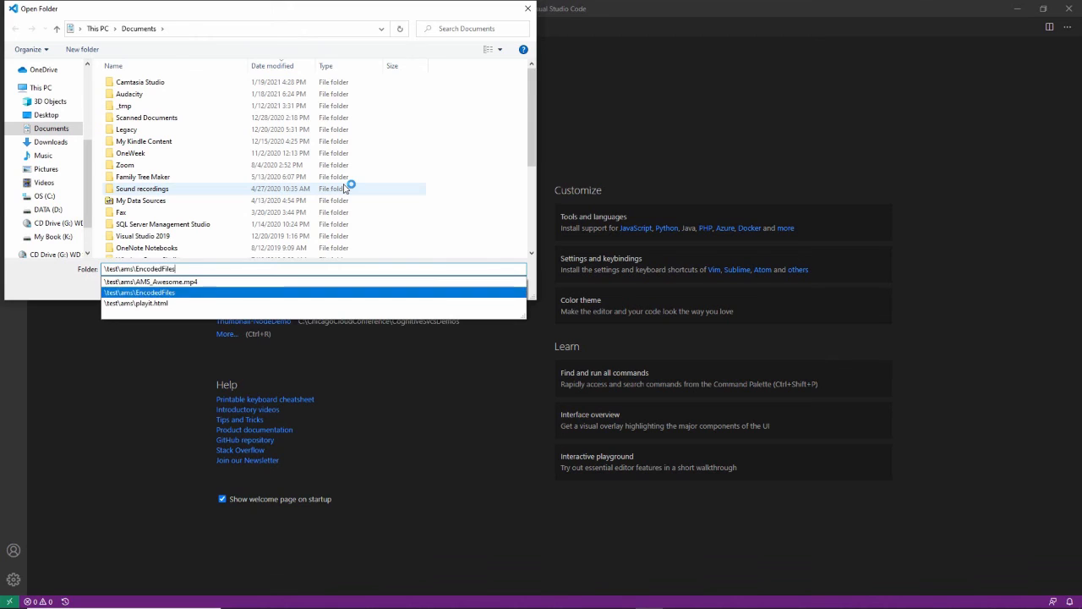
{"action": "left_click", "coordinate": [138, 291]}
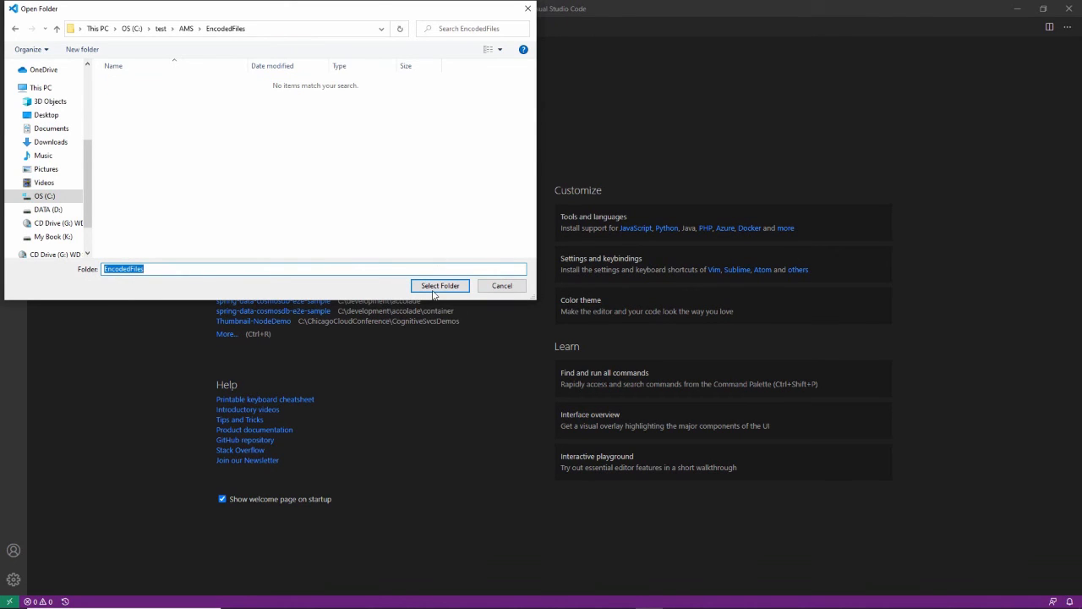
{"action": "left_click", "coordinate": [440, 284]}
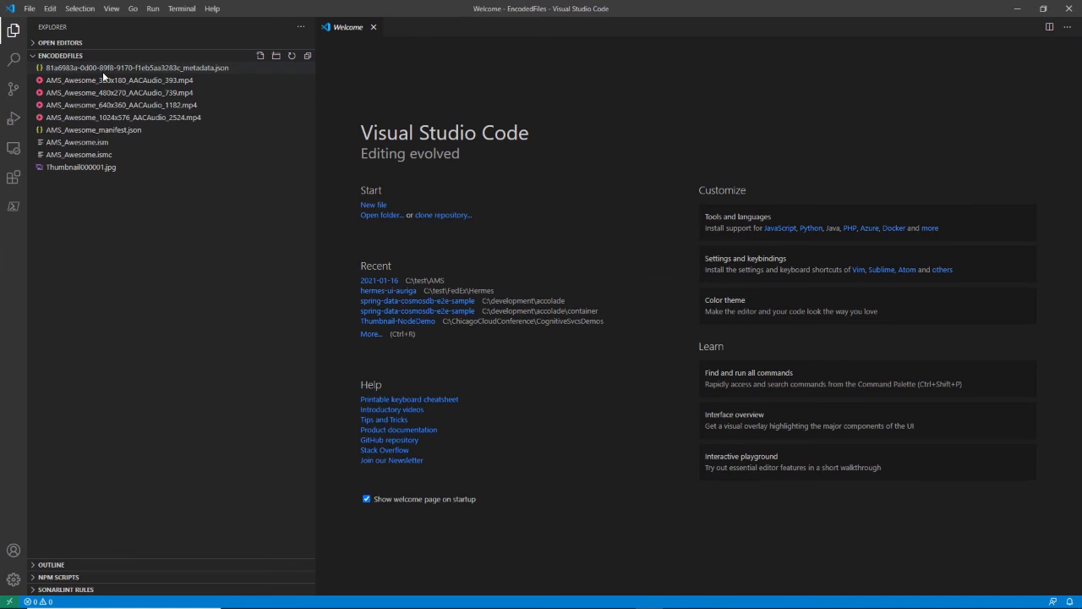
Step: Read through the _metadata.json file of the encoded output
{"action": "double_click", "coordinate": [132, 68]}
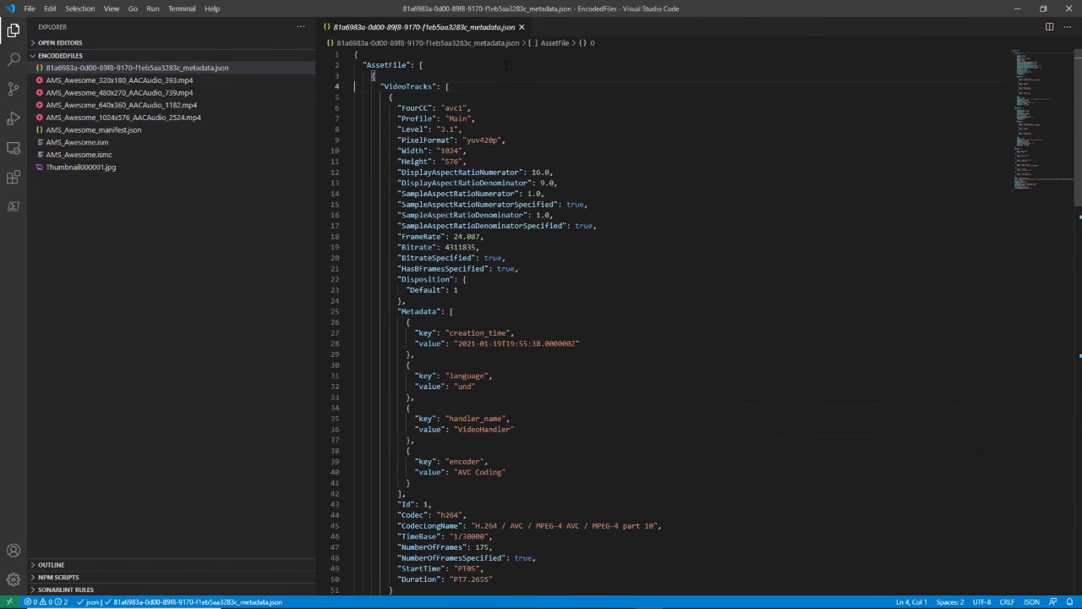
{"action": "scroll", "scroll_direction": "down", "scroll_amount": 3}
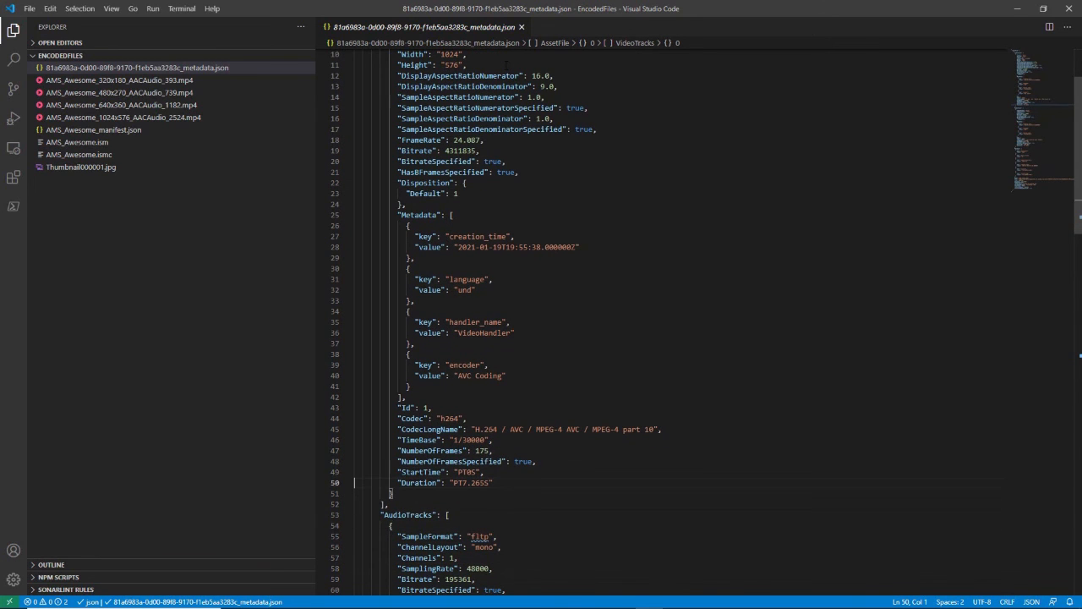
{"action": "scroll", "scroll_direction": "down", "scroll_amount": 3}
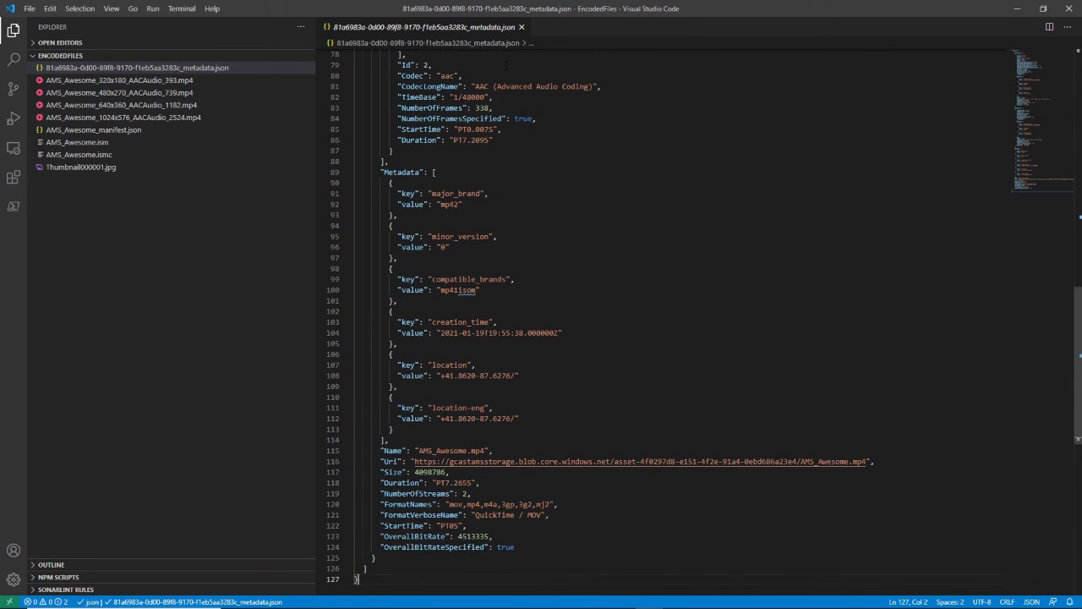
Step: Review the AMS_Awesome.ism server manifest and AMS_Awesome.ismc client manifest
{"action": "left_click", "coordinate": [78, 142]}
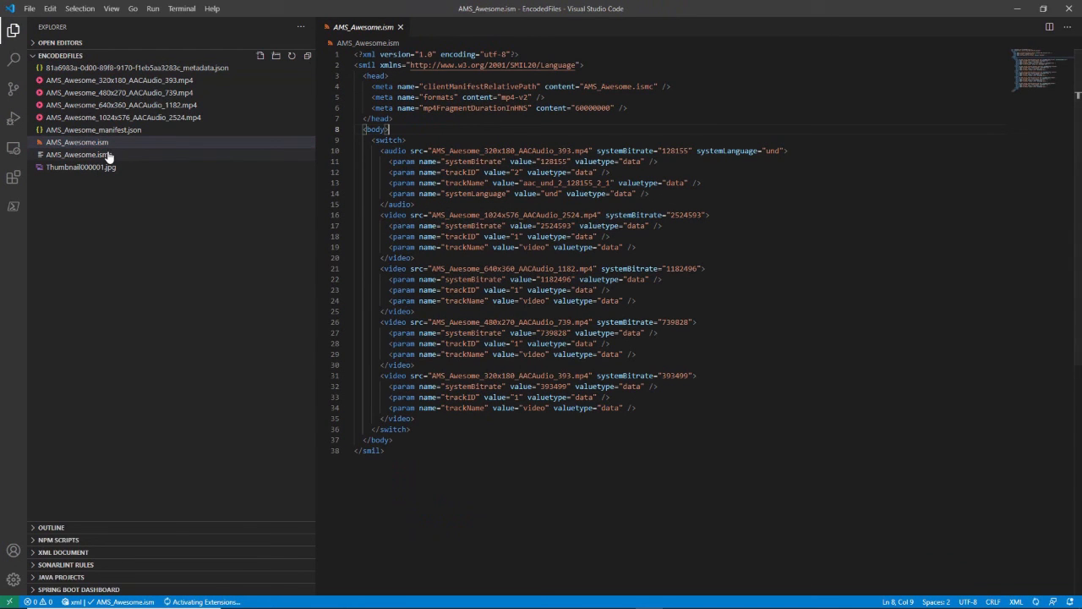
{"action": "left_click", "coordinate": [78, 154]}
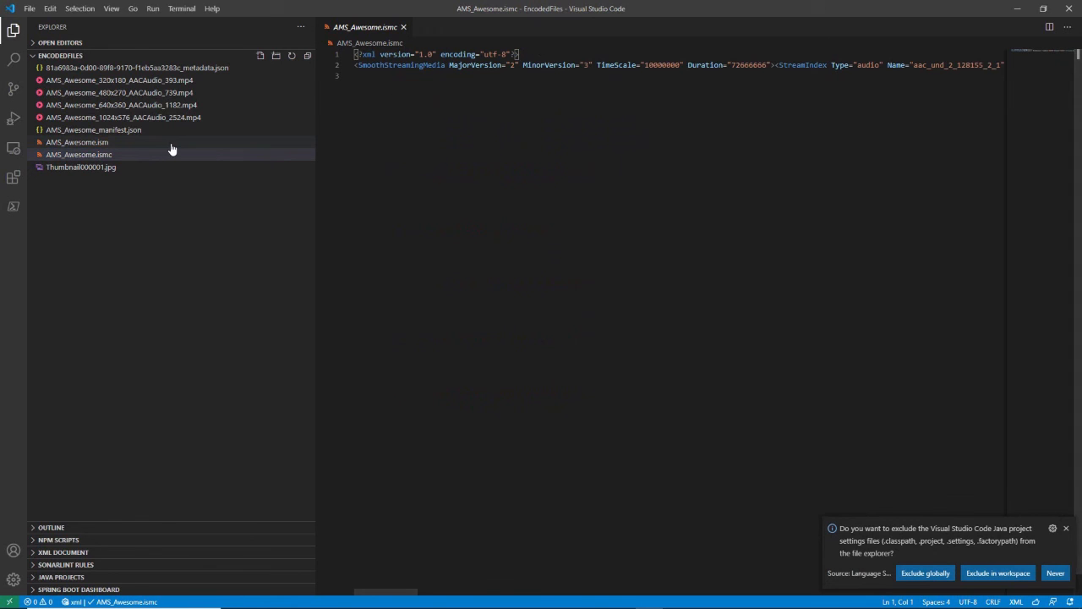
{"action": "left_click", "coordinate": [76, 142]}
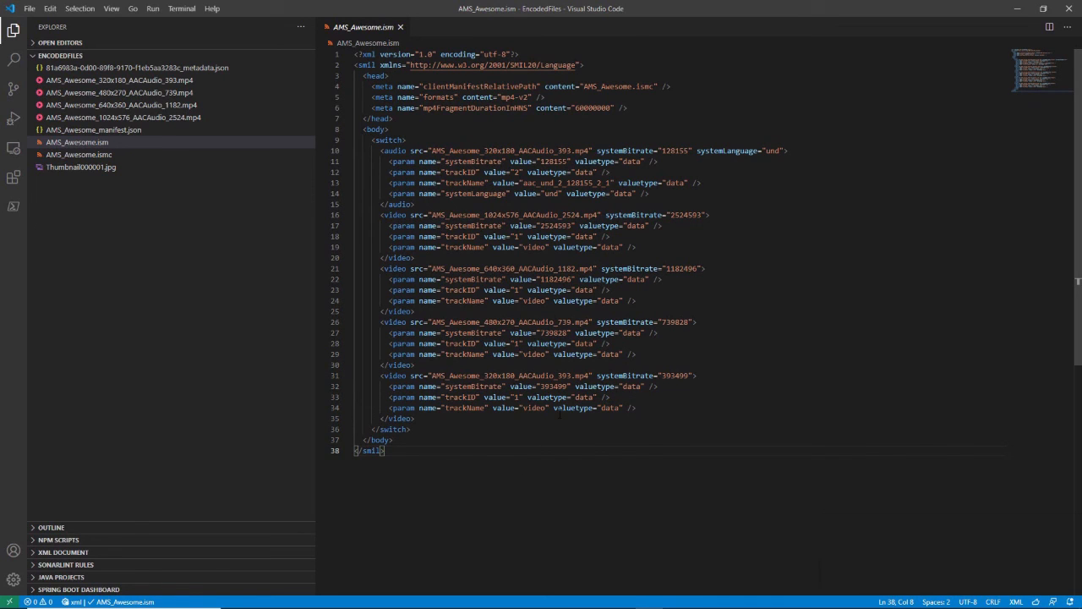
{"action": "key", "text": "alt+tab"}
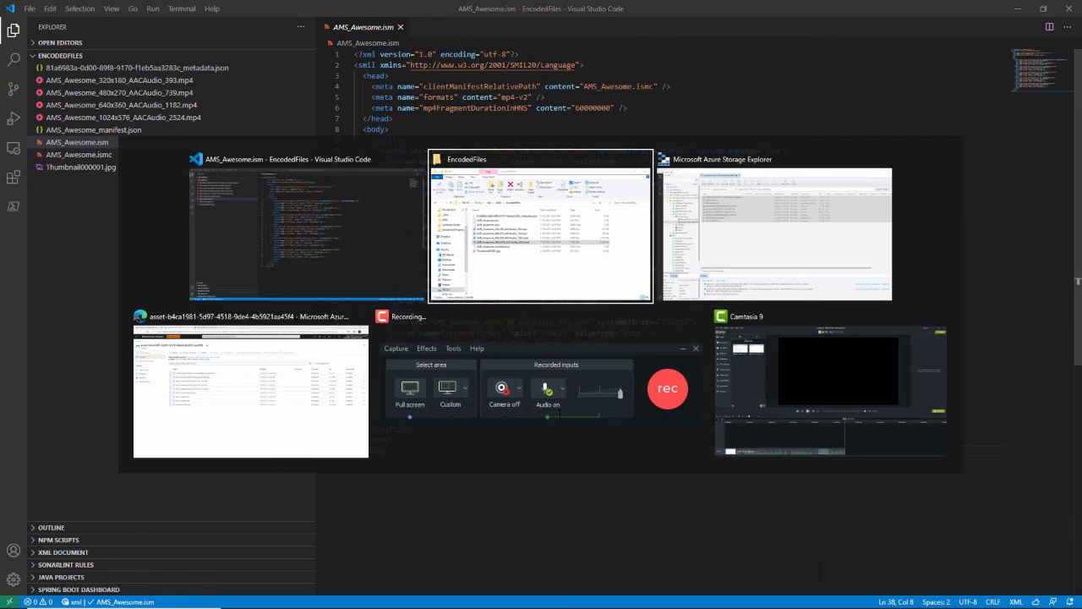